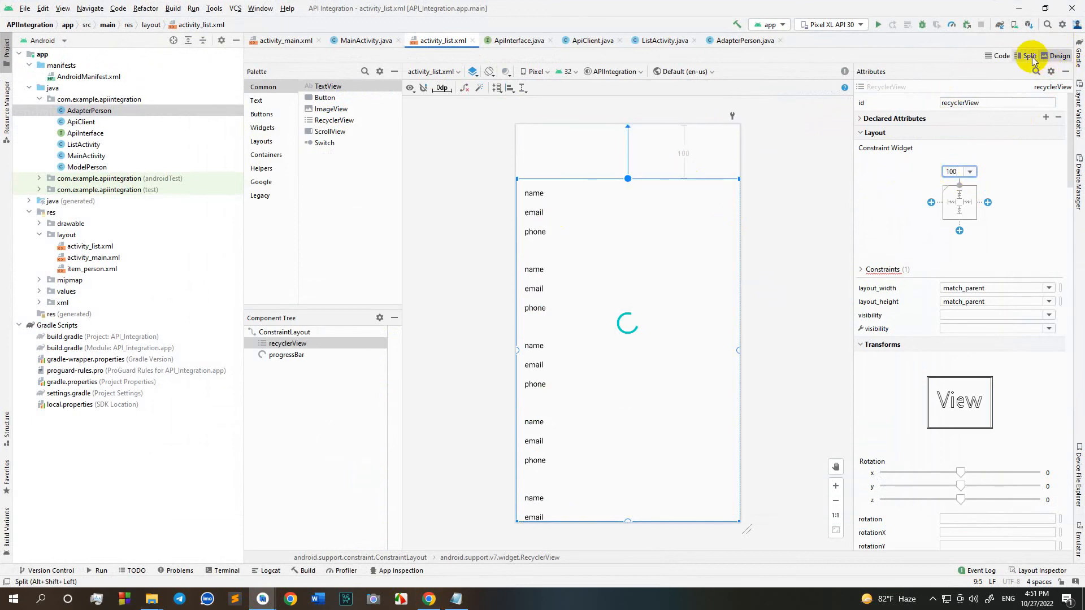
- Add a Plain Text field hinted 'Search' at the layout top, with 20dp/28dp margins
{"action": "left_click", "coordinate": [1027, 55]}
{"action": "type", "text": "pla"}
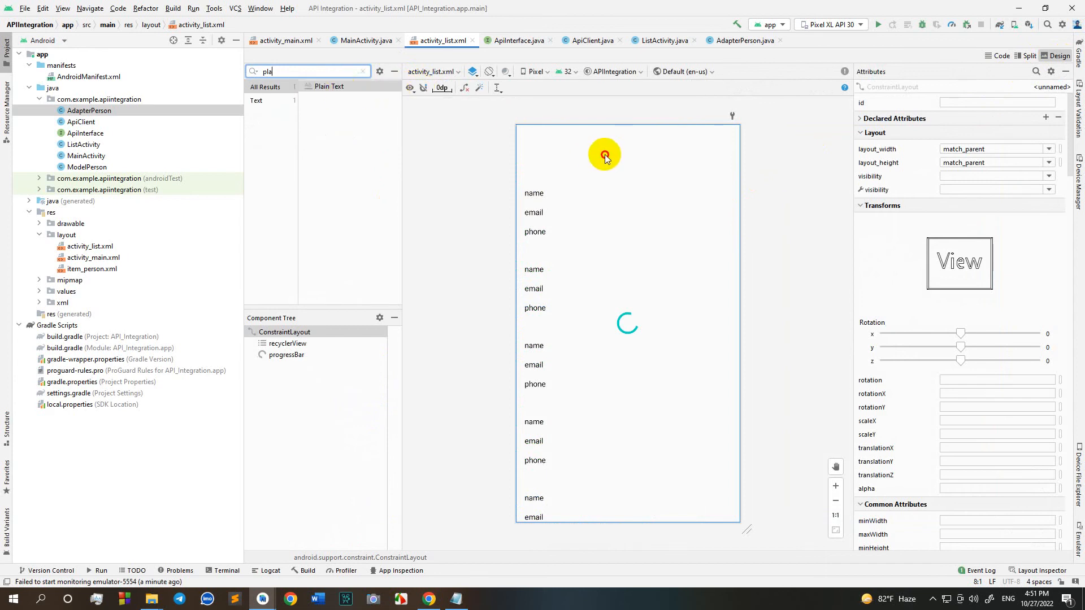
{"action": "left_click", "coordinate": [532, 146]}
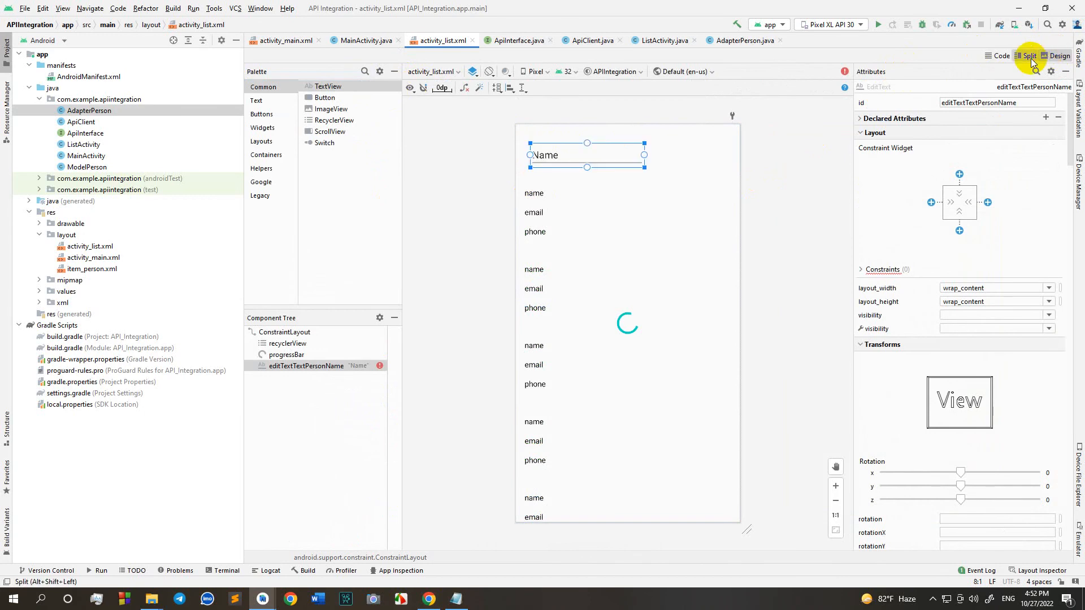
{"action": "left_click", "coordinate": [1027, 55]}
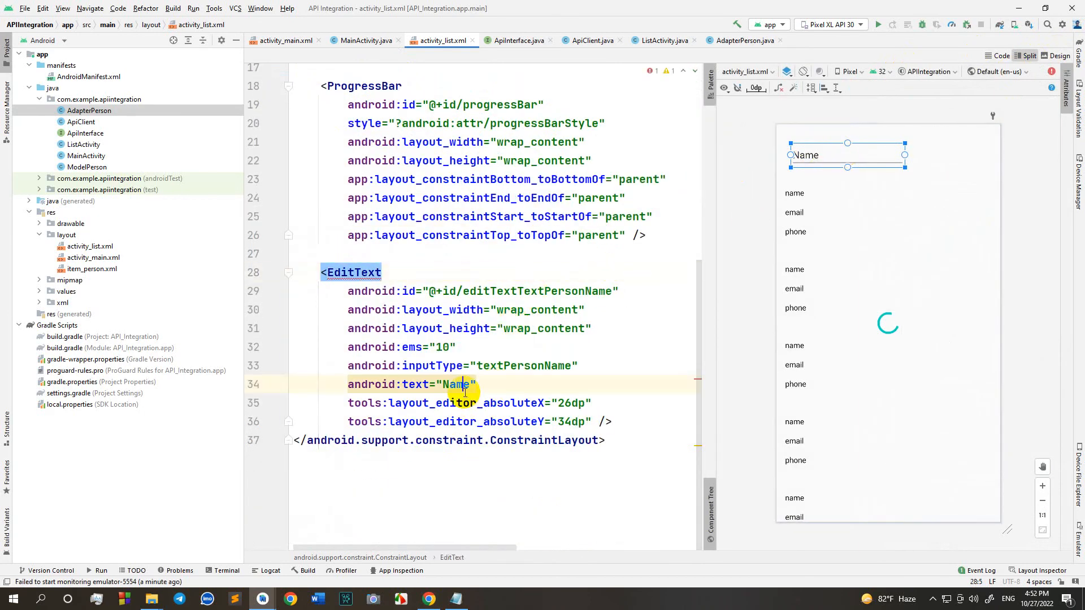
{"action": "double_click", "coordinate": [456, 384]}
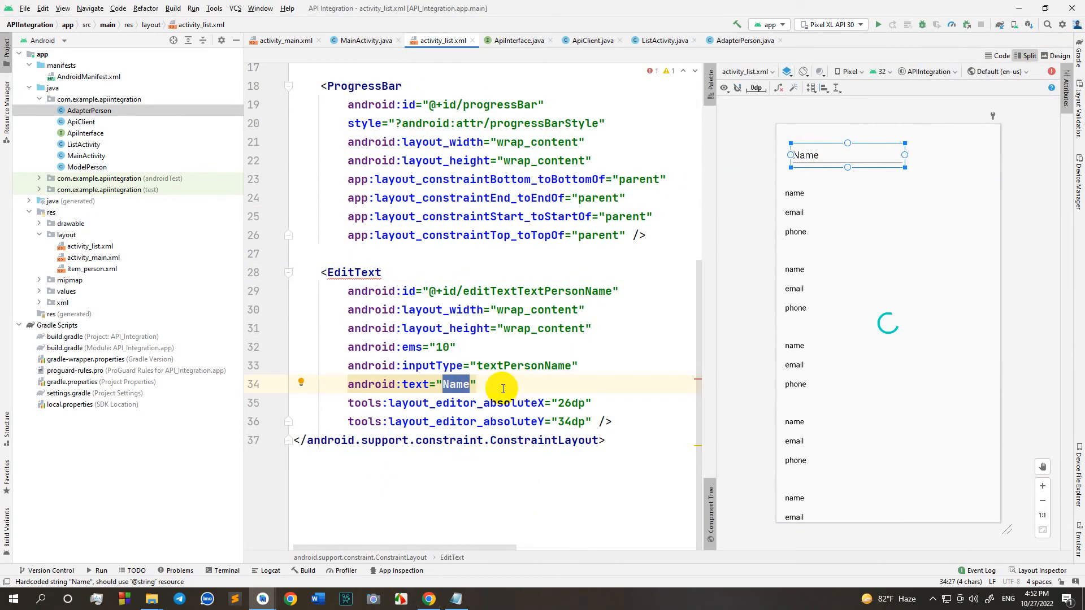
{"action": "type", "text": "hin"}
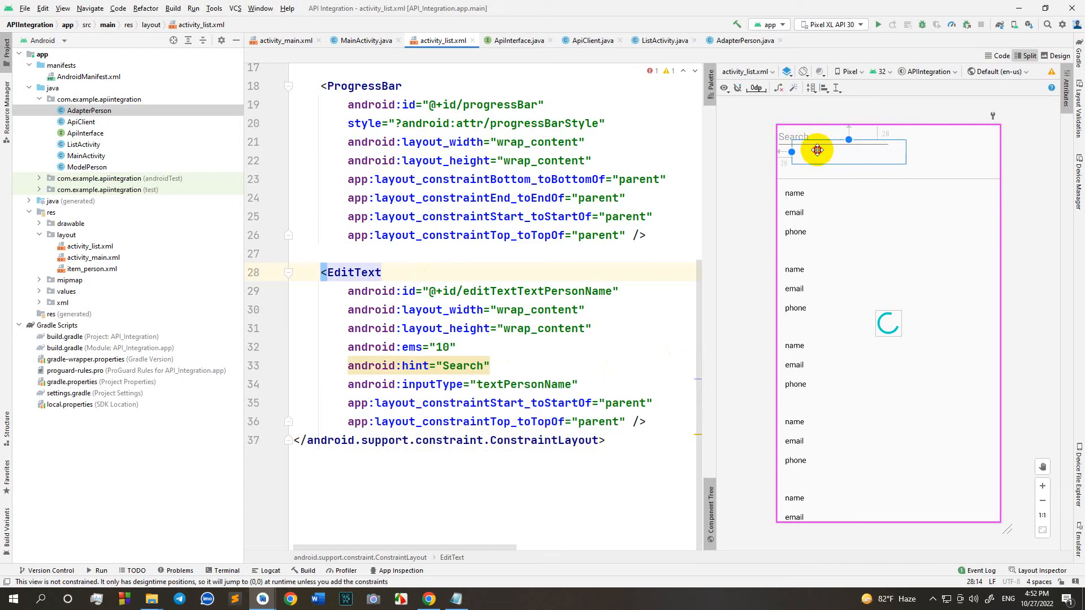
{"action": "left_click_drag", "start_coordinate": [817, 150], "coordinate": [802, 152]}
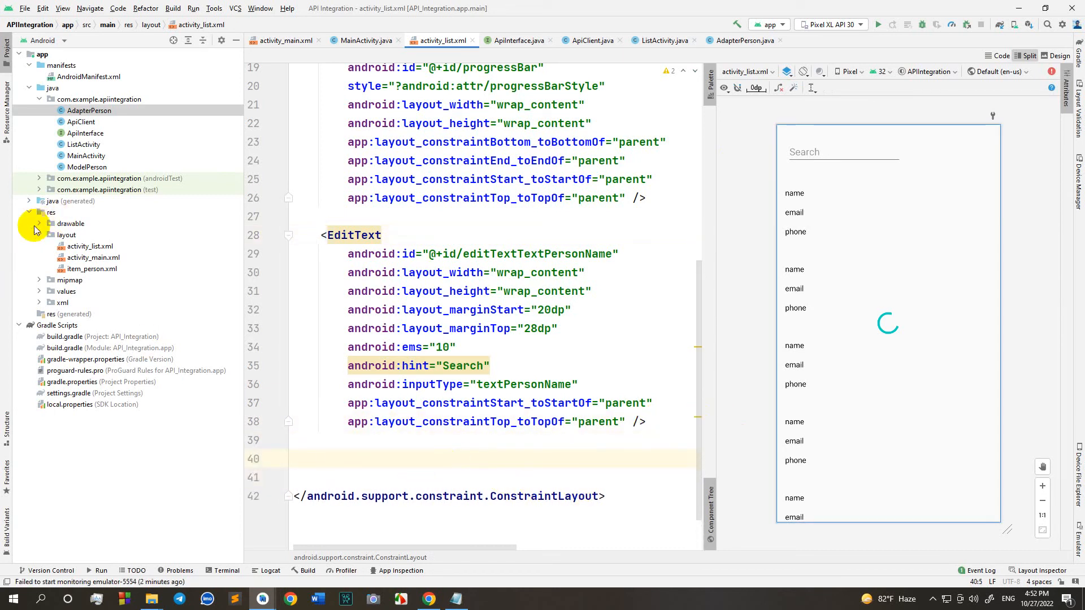
- Create an ic_search vector drawable from the search magnifier clip art
{"action": "left_click", "coordinate": [39, 223]}
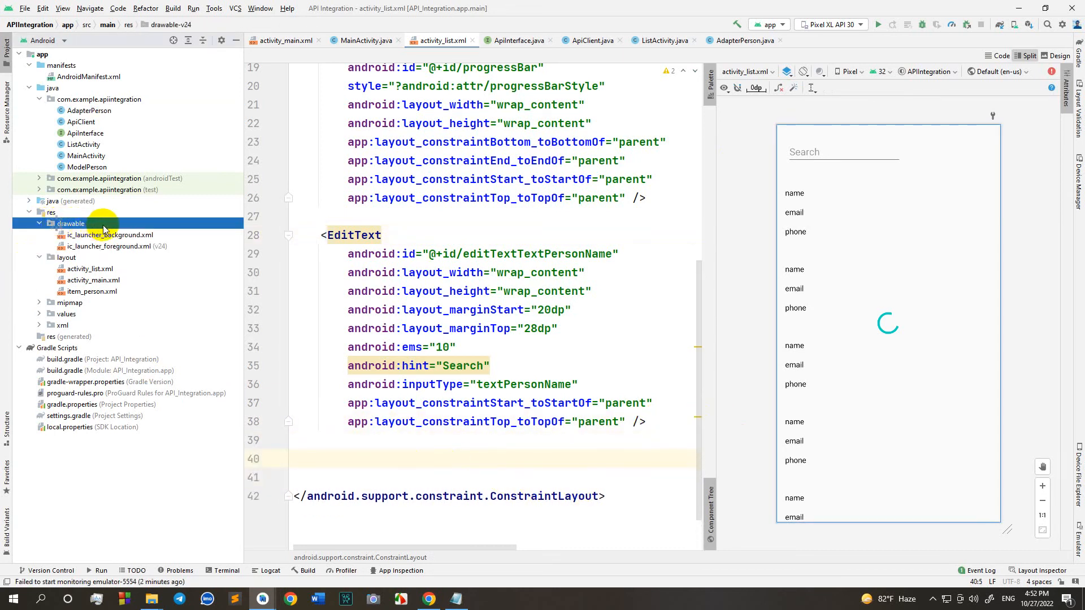
{"action": "right_click", "coordinate": [71, 223]}
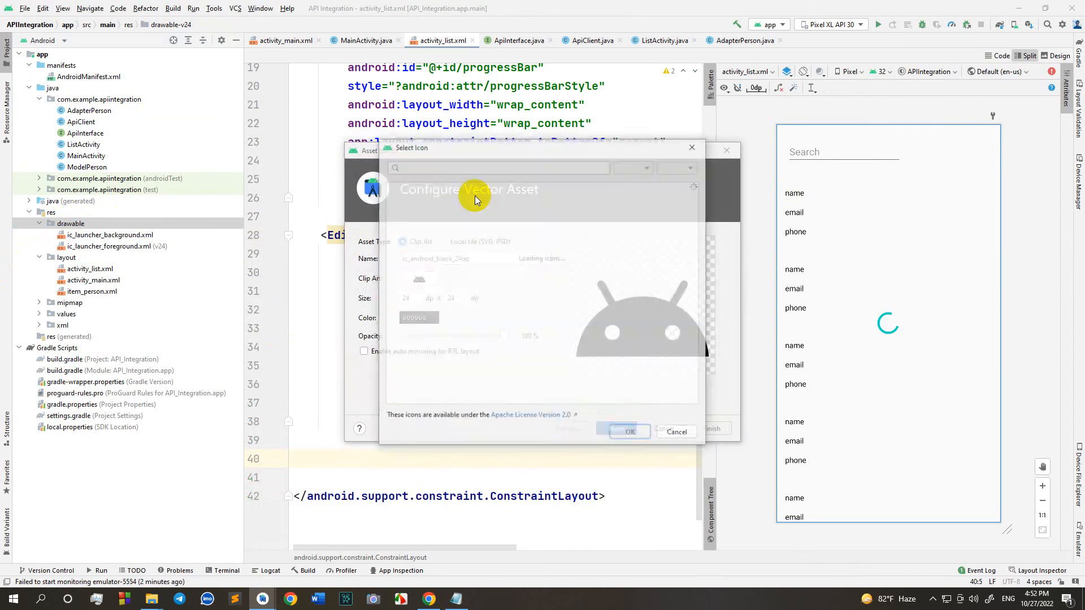
{"action": "type", "text": "search"}
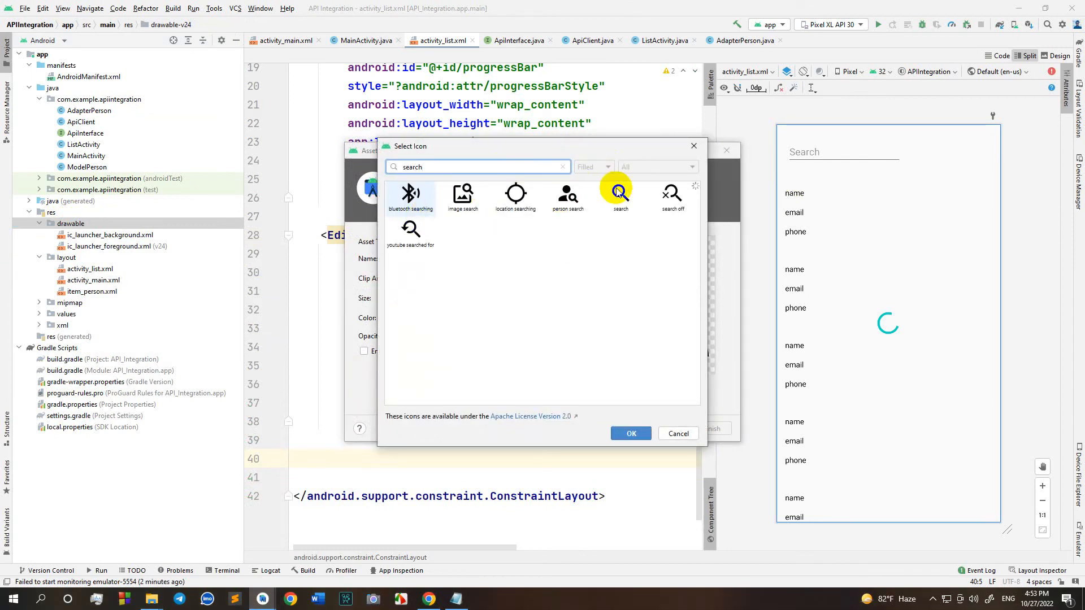
{"action": "left_click", "coordinate": [631, 434]}
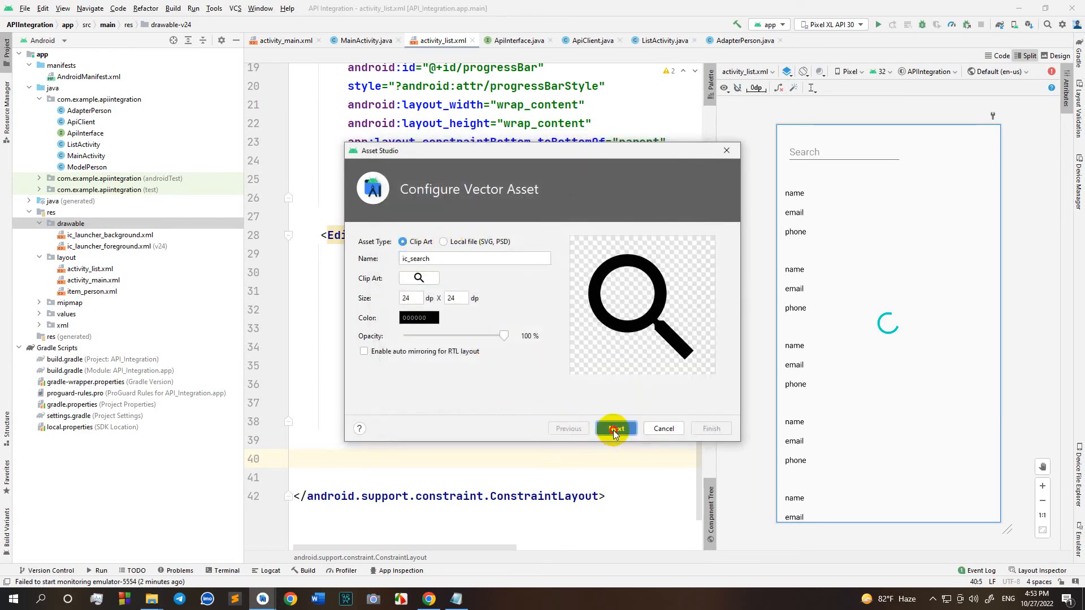
{"action": "left_click", "coordinate": [616, 429]}
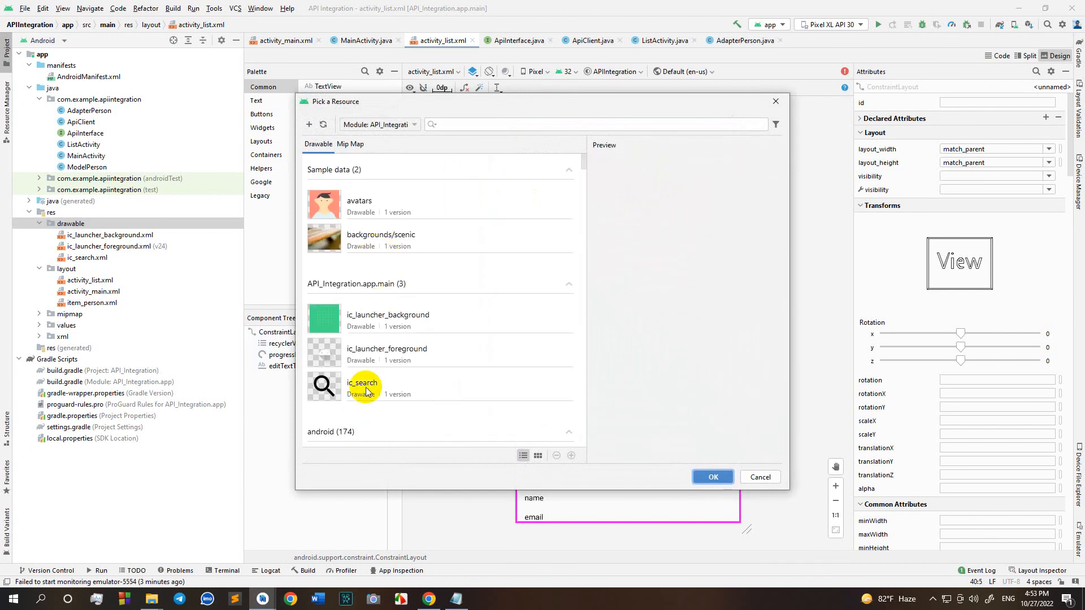
- Set the new ImageView to ic_search and anchor it to the search field
{"action": "left_click", "coordinate": [713, 477]}
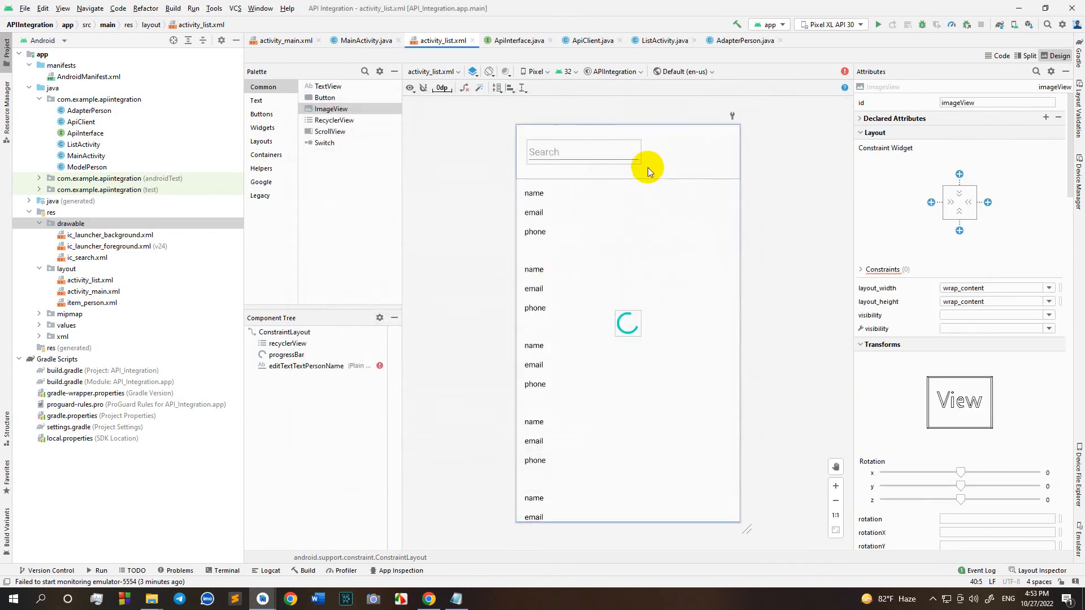
{"action": "left_click", "coordinate": [635, 141]}
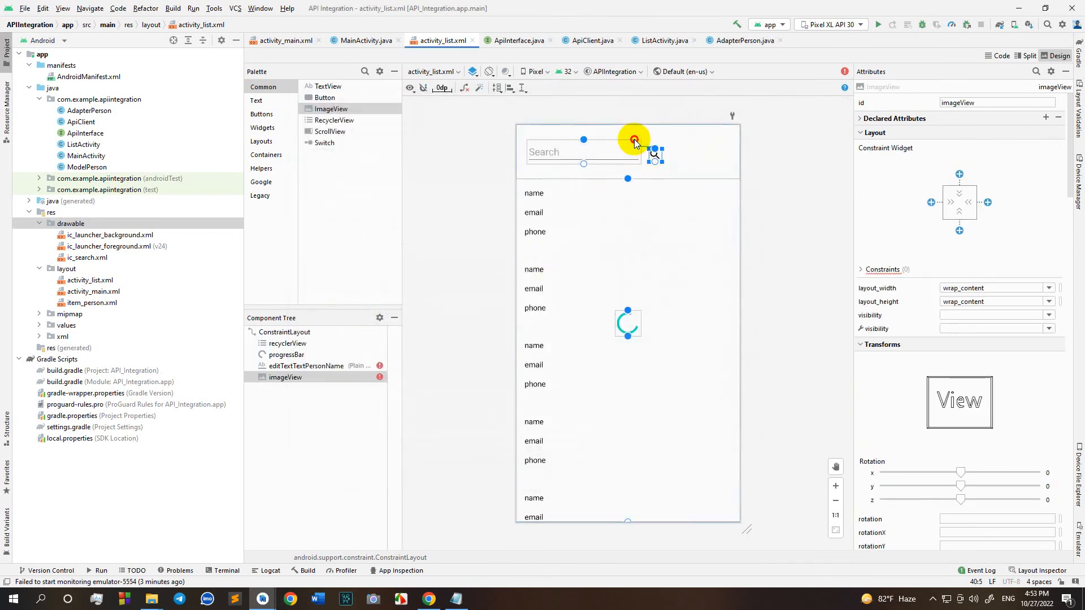
{"action": "left_click_drag", "start_coordinate": [633, 138], "coordinate": [597, 167]}
{"action": "type", "text": "seach"}
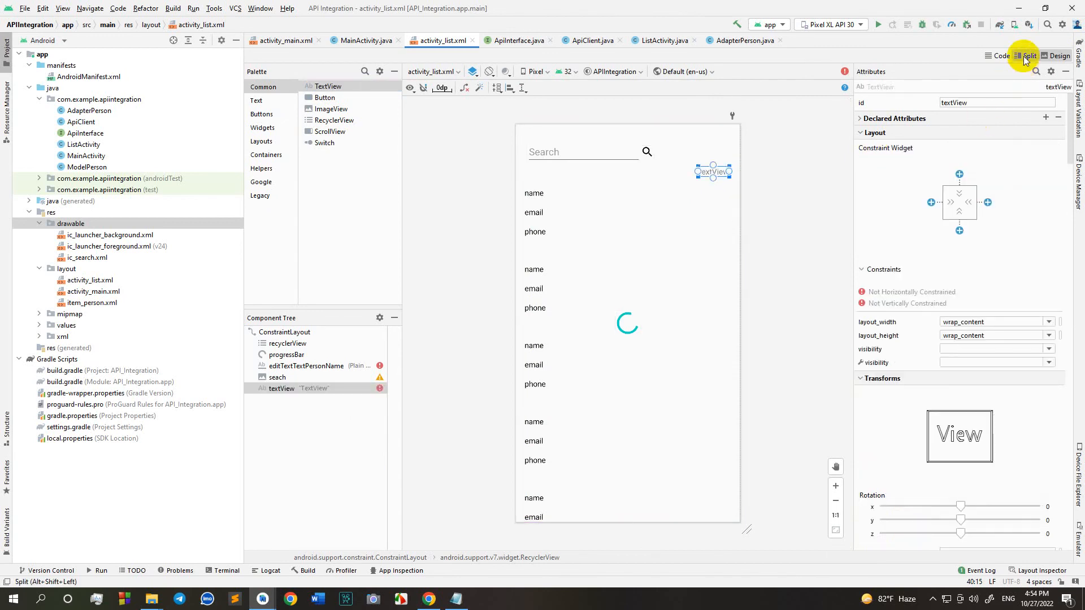
- Give the TextView text 'See All', purple_500 color, visibility gone and id see_all
{"action": "left_click", "coordinate": [1022, 55]}
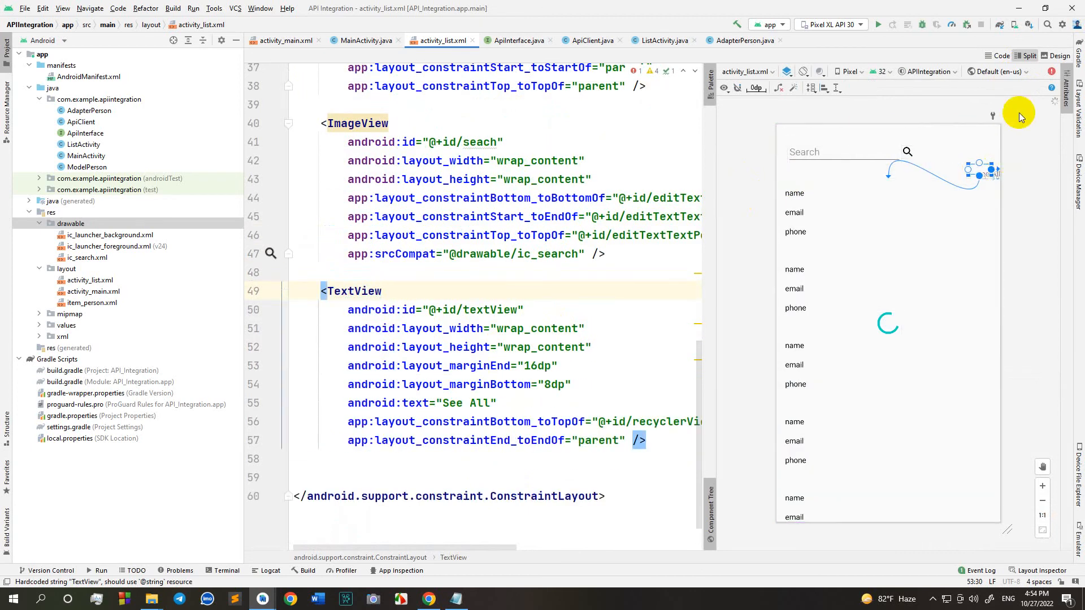
{"action": "left_click", "coordinate": [983, 170]}
{"action": "type", "text": "android:textColor=\"@color/purple_500"}
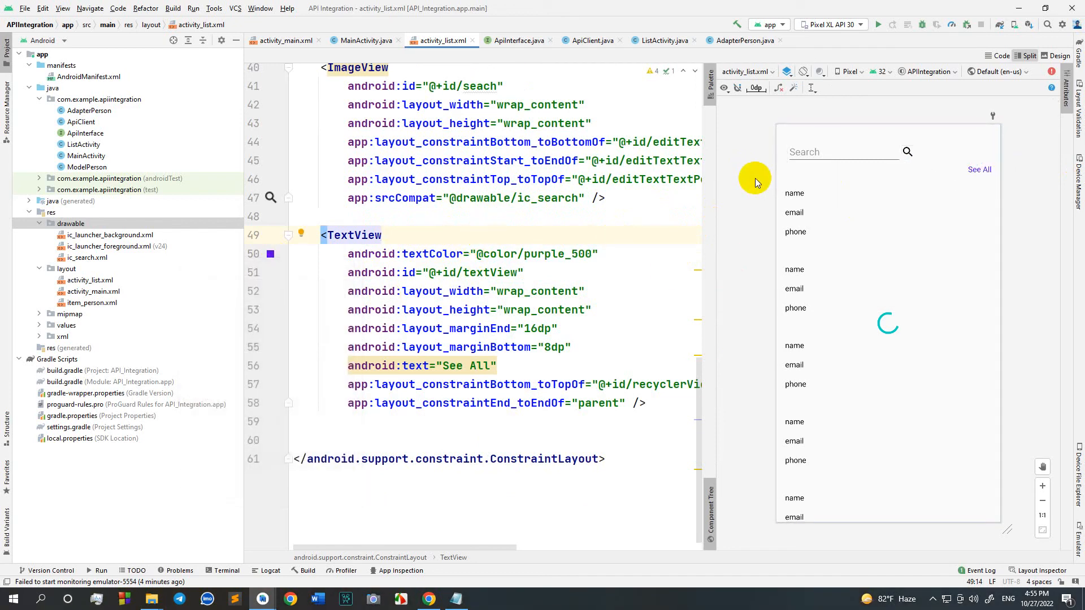
{"action": "type", "text": "visibility=\"gone"}
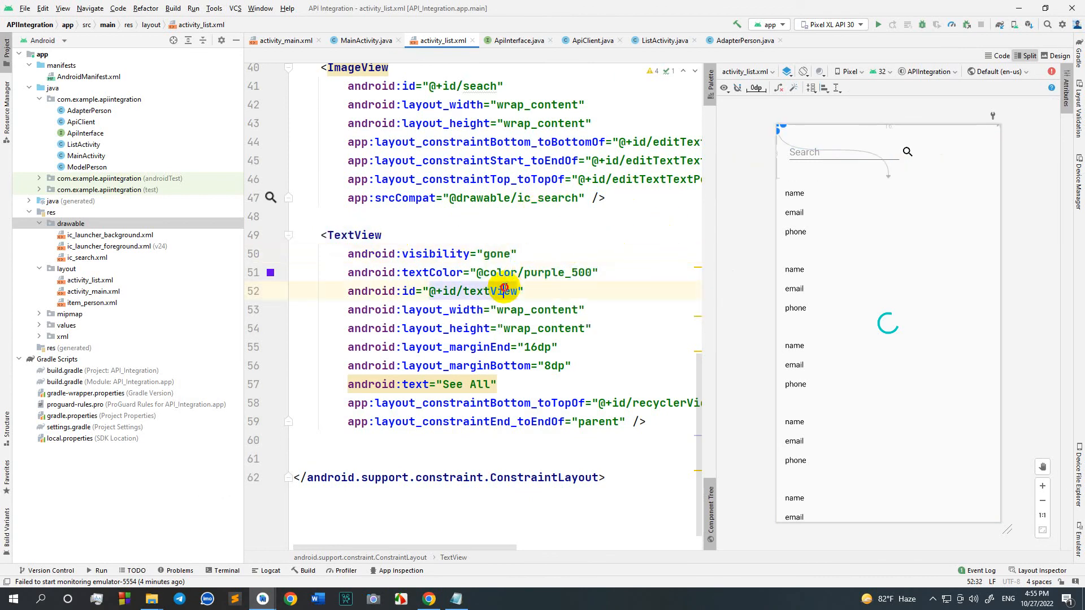
{"action": "type", "text": "se"}
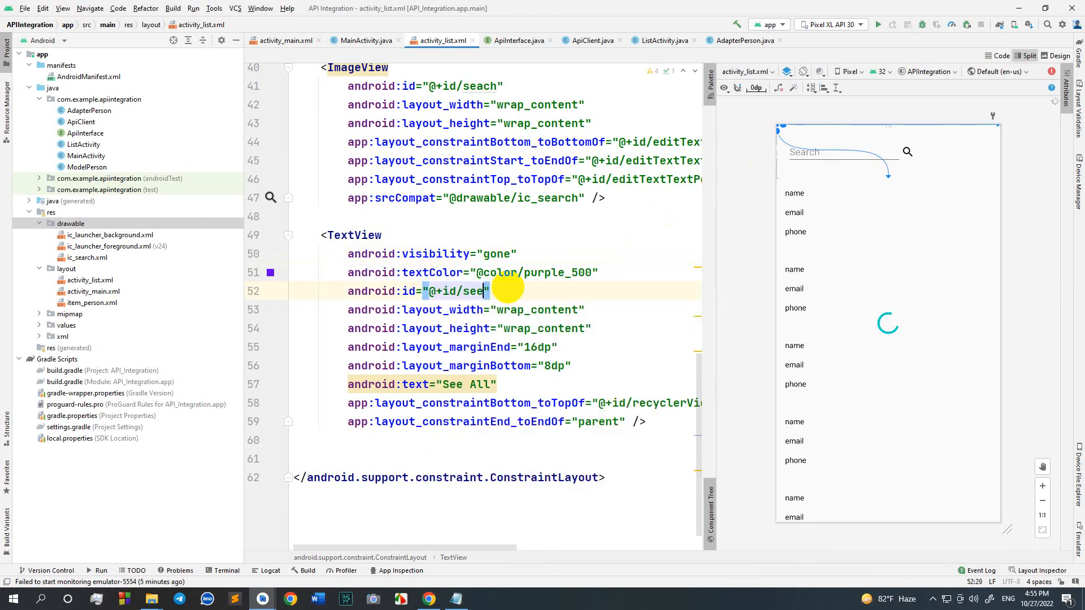
{"action": "type", "text": "_all"}
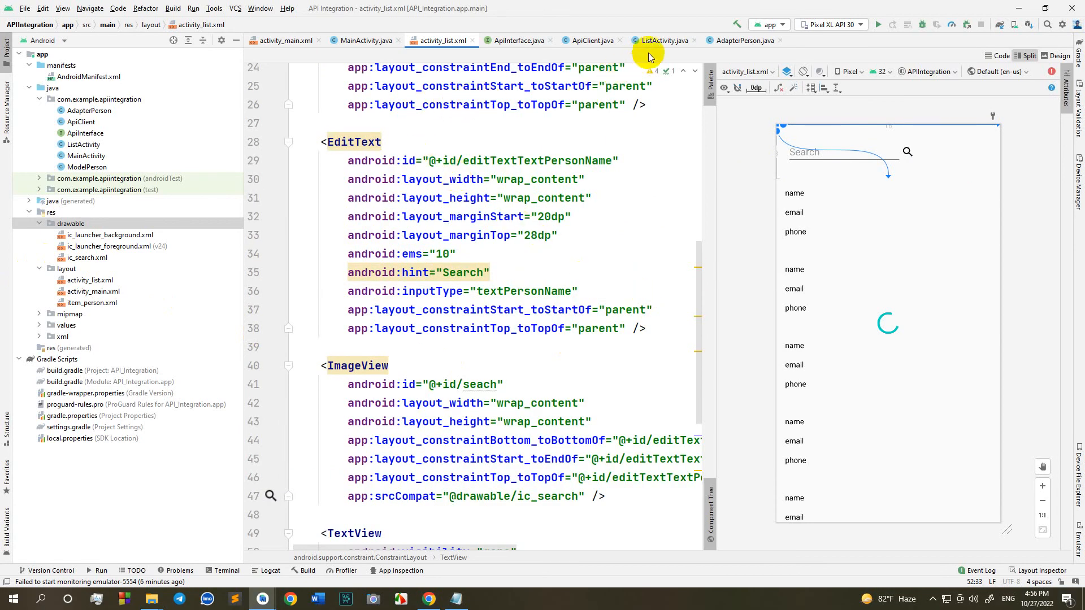
- In ListActivity, create allPerson() and move the getPerson().enqueue request into it
{"action": "left_click", "coordinate": [668, 40]}
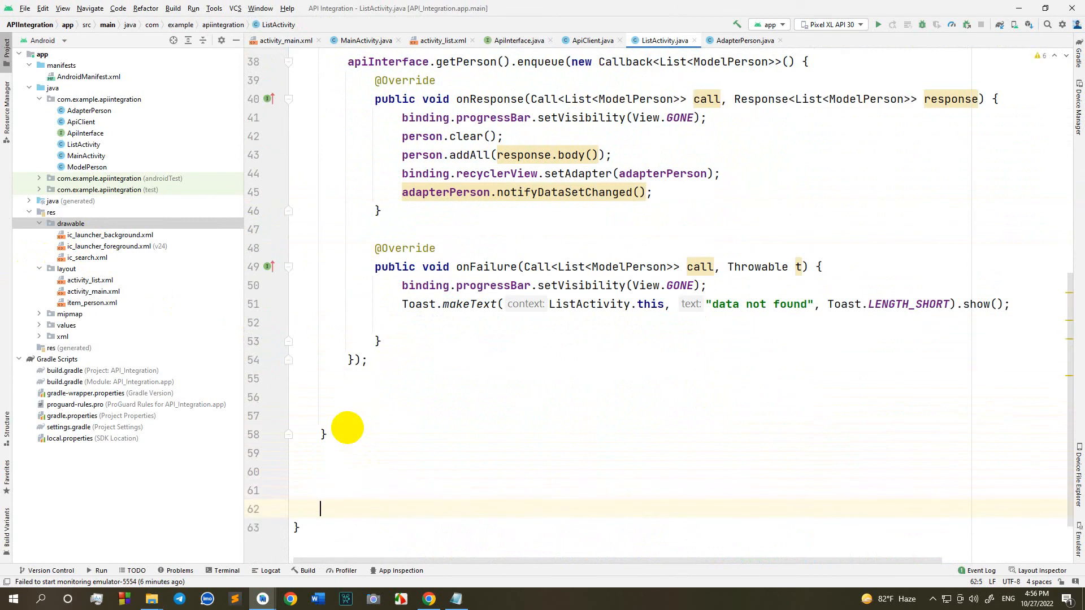
{"action": "type", "text": "public"}
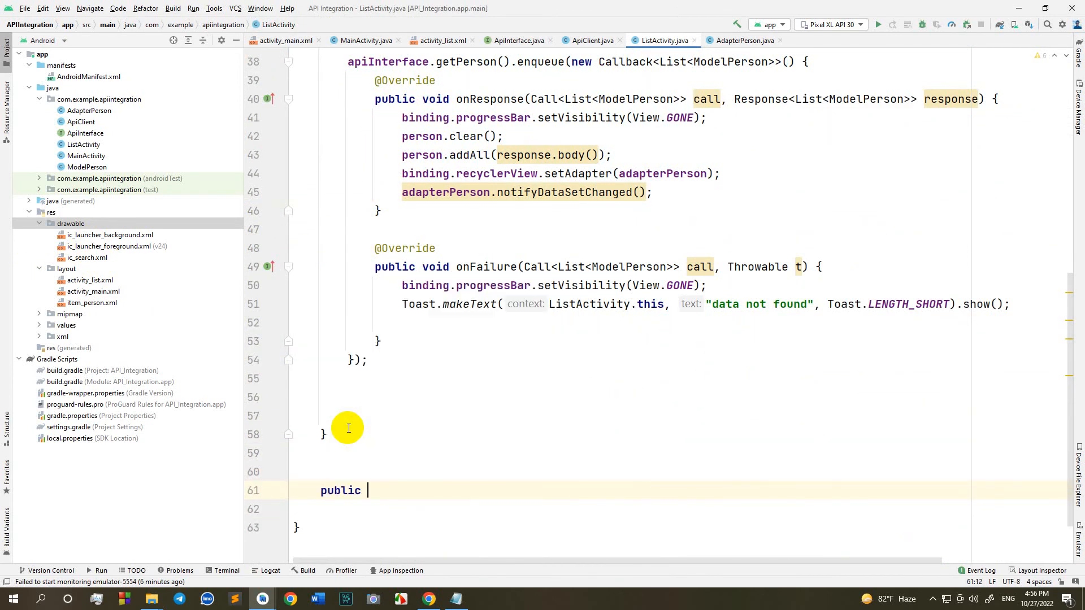
{"action": "type", "text": "vi"}
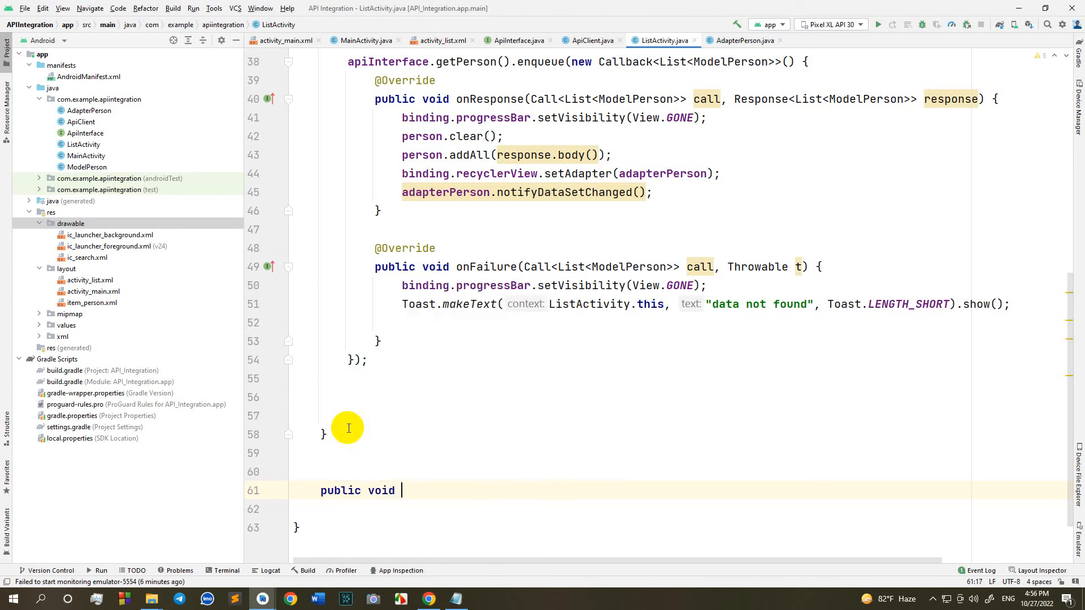
{"action": "type", "text": "all"}
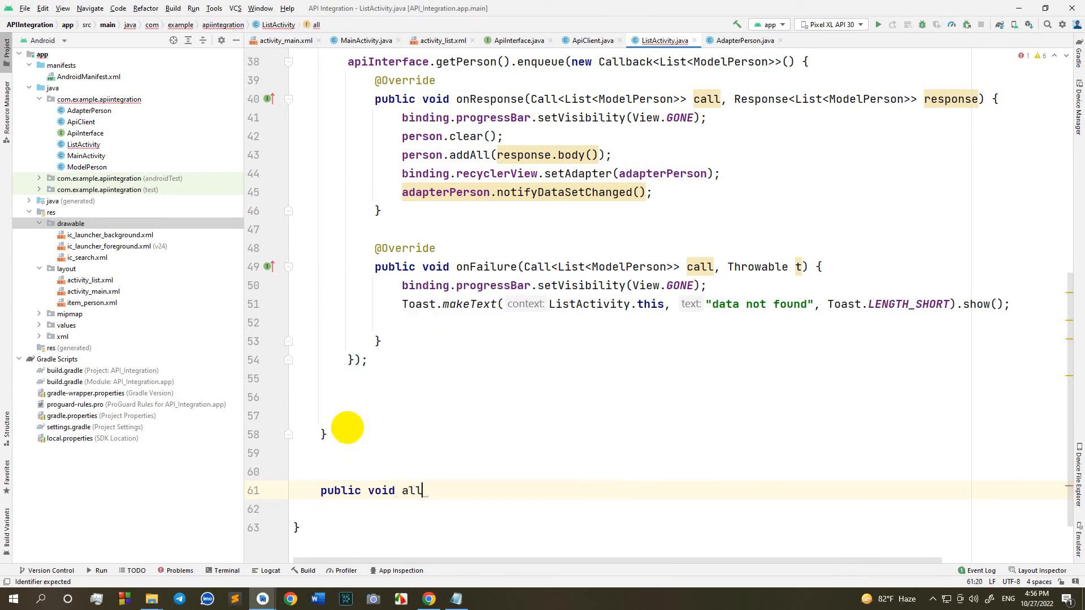
{"action": "type", "text": "Person"}
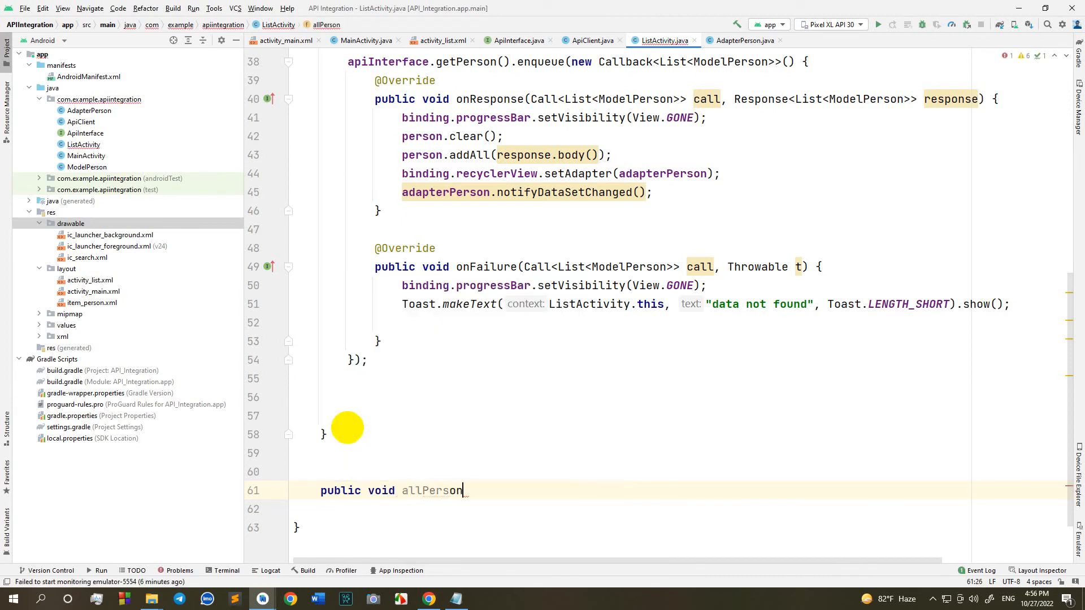
{"action": "type", "text": "(){"}
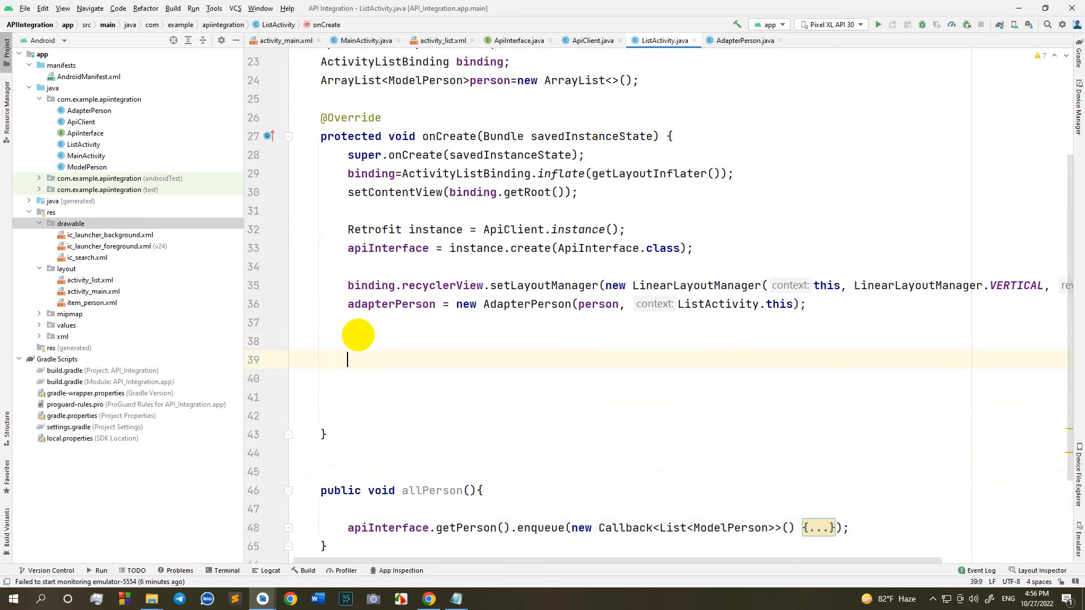
- Add an empty setOnClickListener on binding.seach in onCreate
{"action": "type", "text": "binding."}
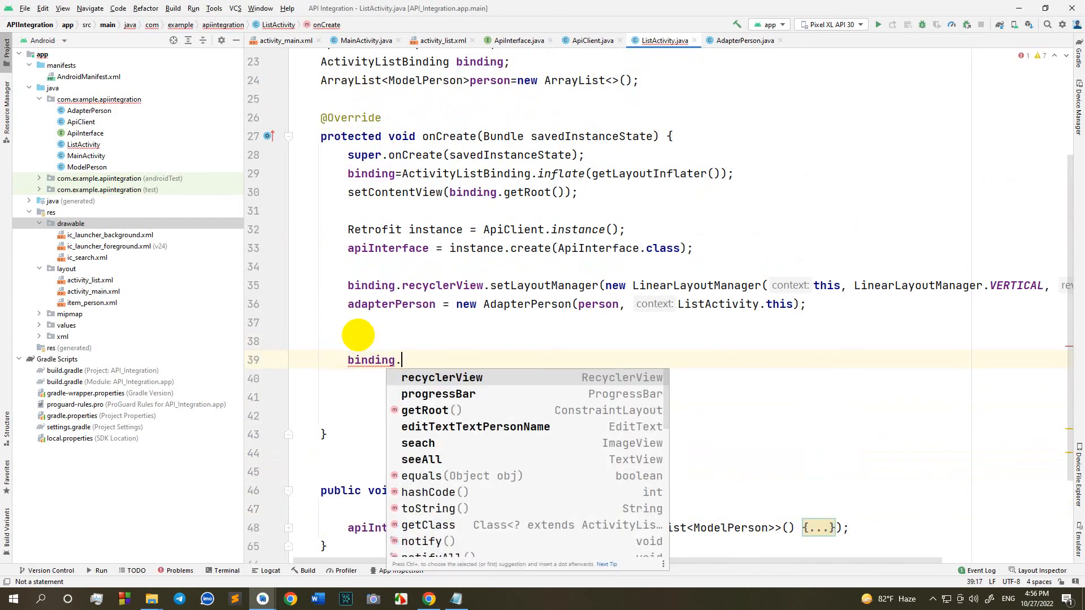
{"action": "left_click", "coordinate": [418, 443]}
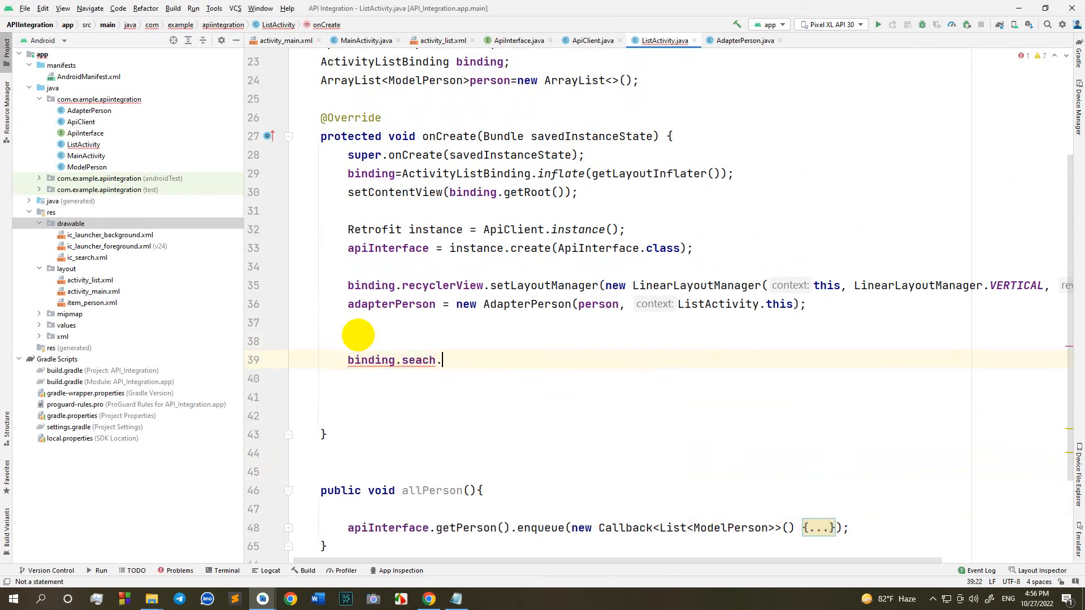
{"action": "type", "text": "set"}
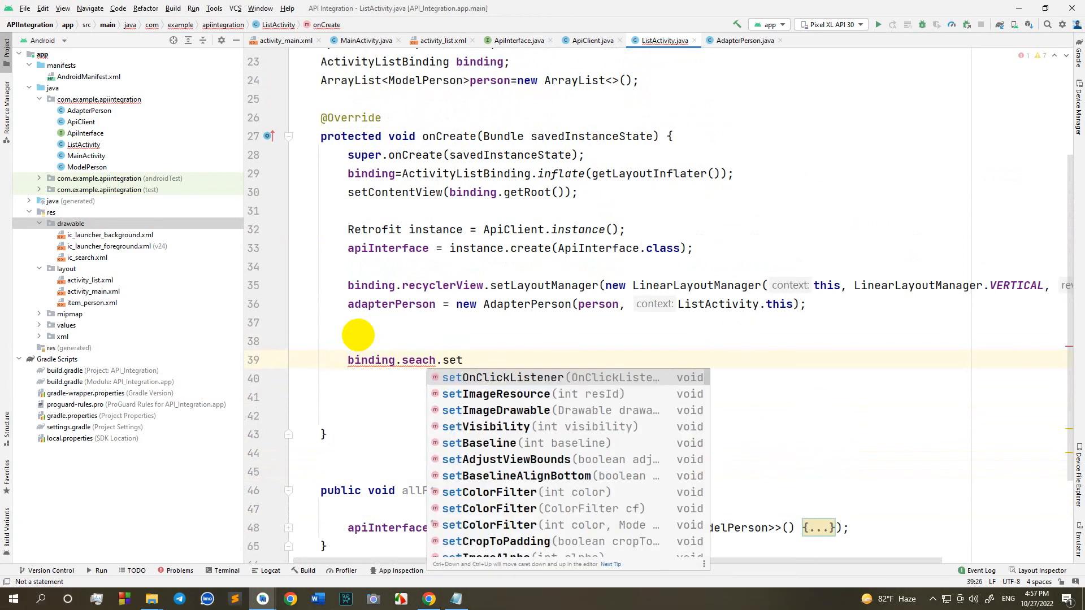
{"action": "left_click", "coordinate": [512, 377]}
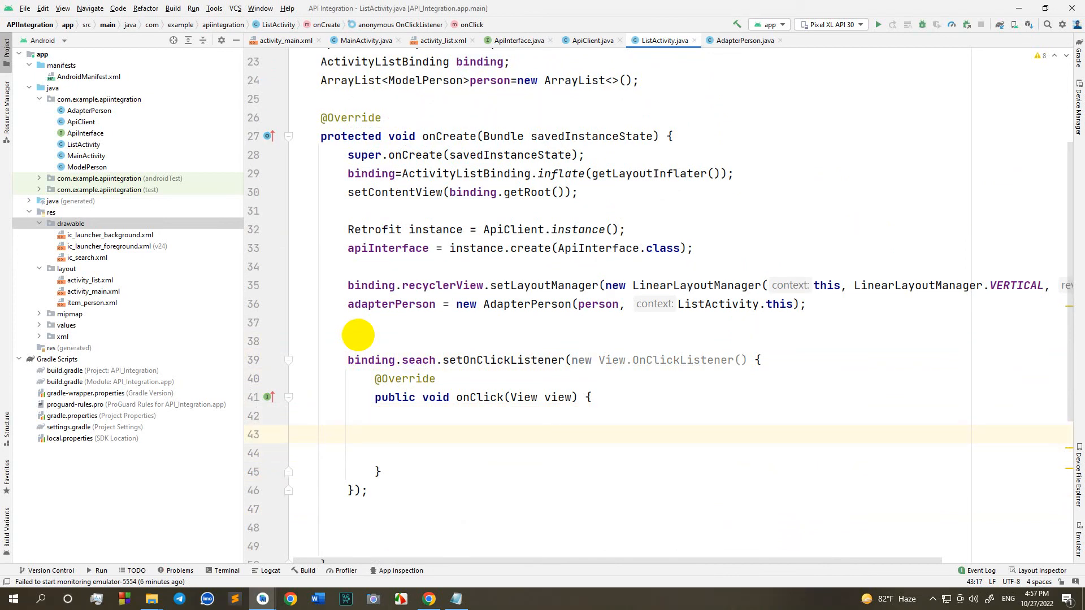
- Call allPerson() on a new line below the search listener
{"action": "left_click", "coordinate": [401, 434]}
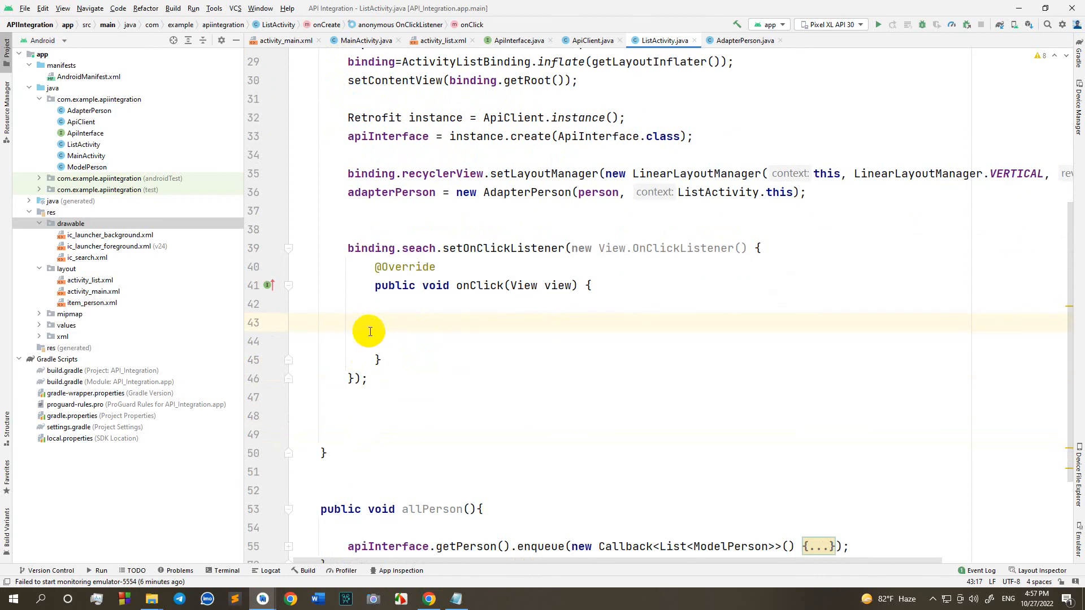
{"action": "mouse_move", "coordinate": [357, 417]}
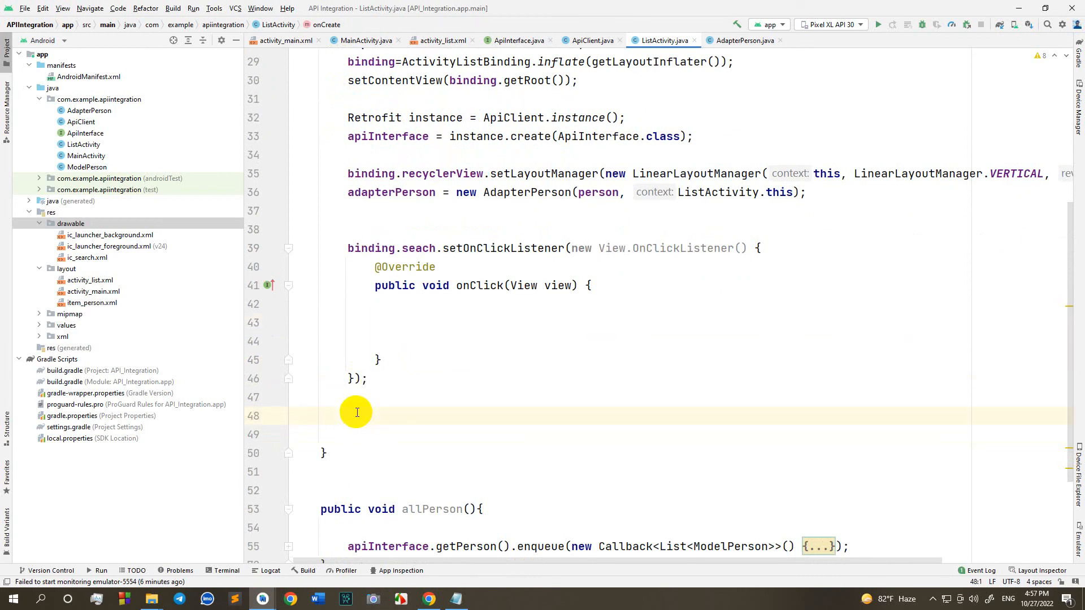
{"action": "type", "text": "allPerson();"}
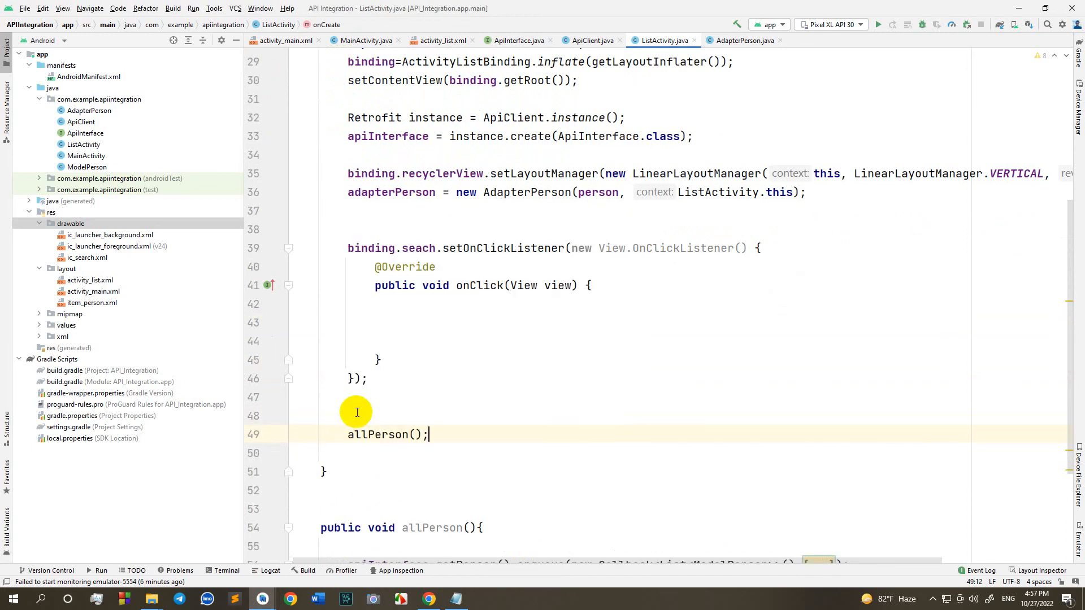
{"action": "key", "text": "Enter"}
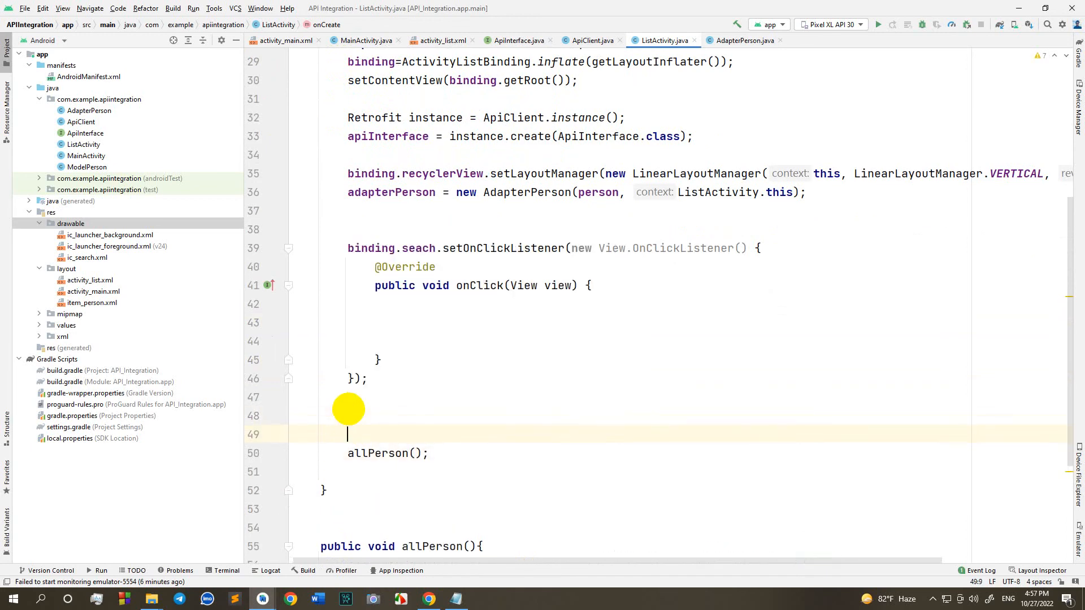
{"action": "type", "text": "b"}
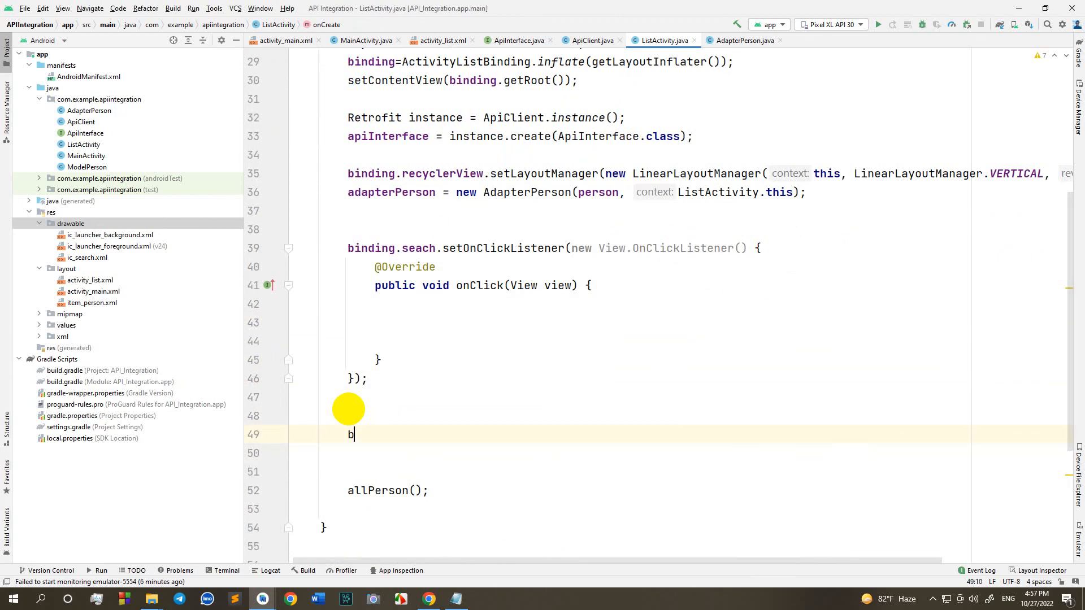
{"action": "type", "text": "inding,"}
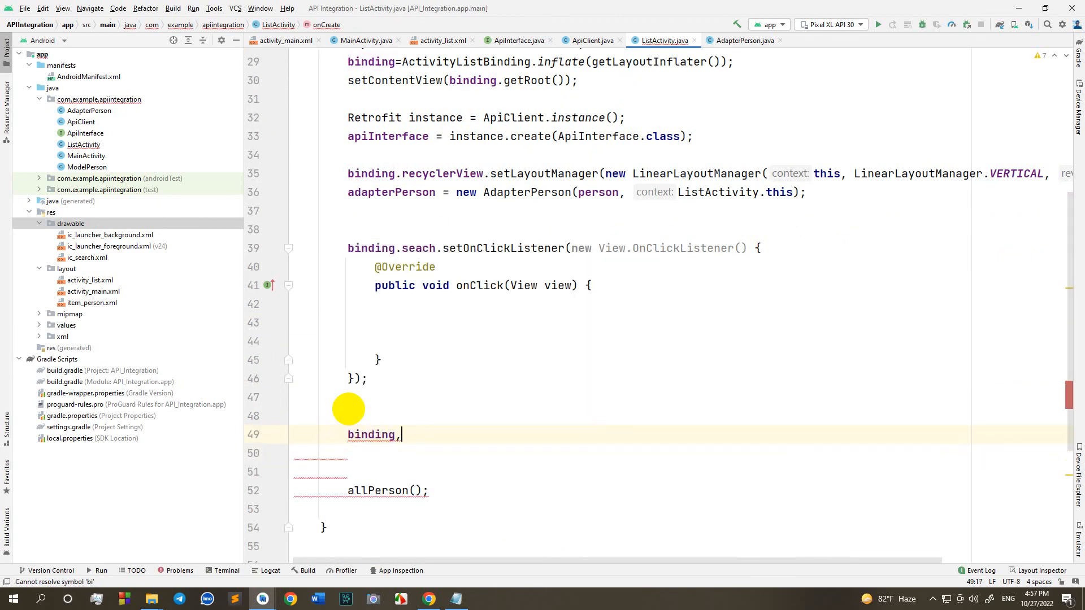
- Add a binding.seeAll click listener whose onClick calls allPerson()
{"action": "type", "text": "seeAll.s"}
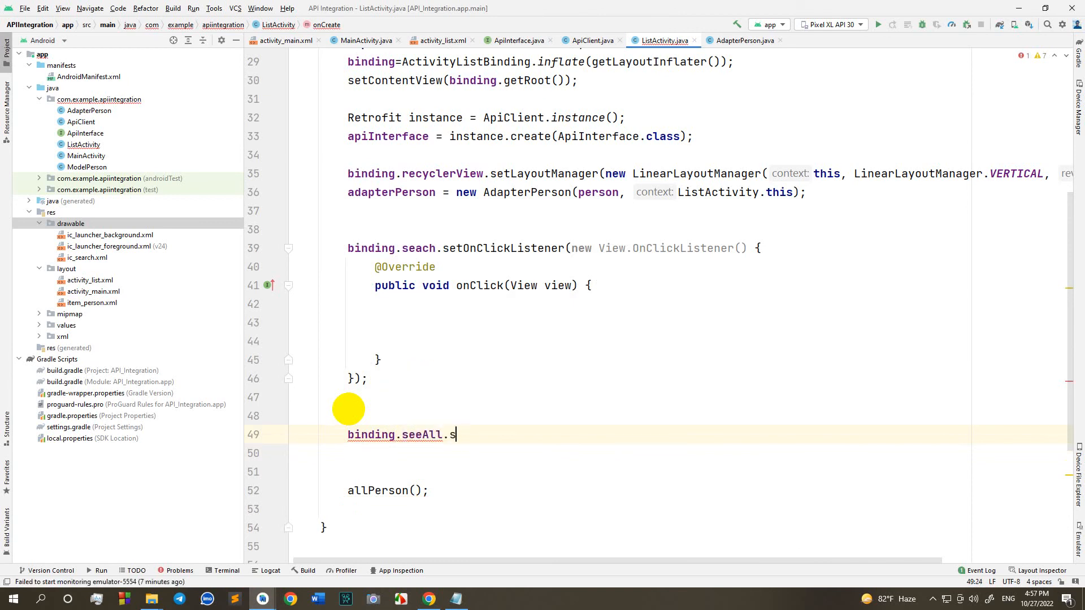
{"action": "type", "text": "et"}
{"action": "left_click", "coordinate": [681, 509]}
{"action": "type", "text": "s"}
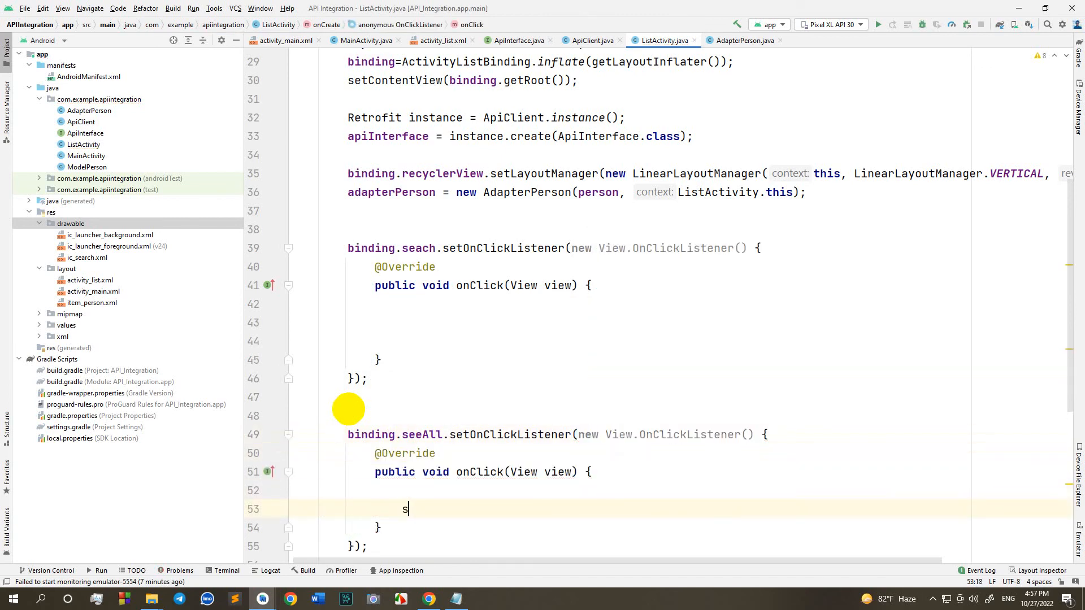
{"action": "key", "text": "Backspace"}
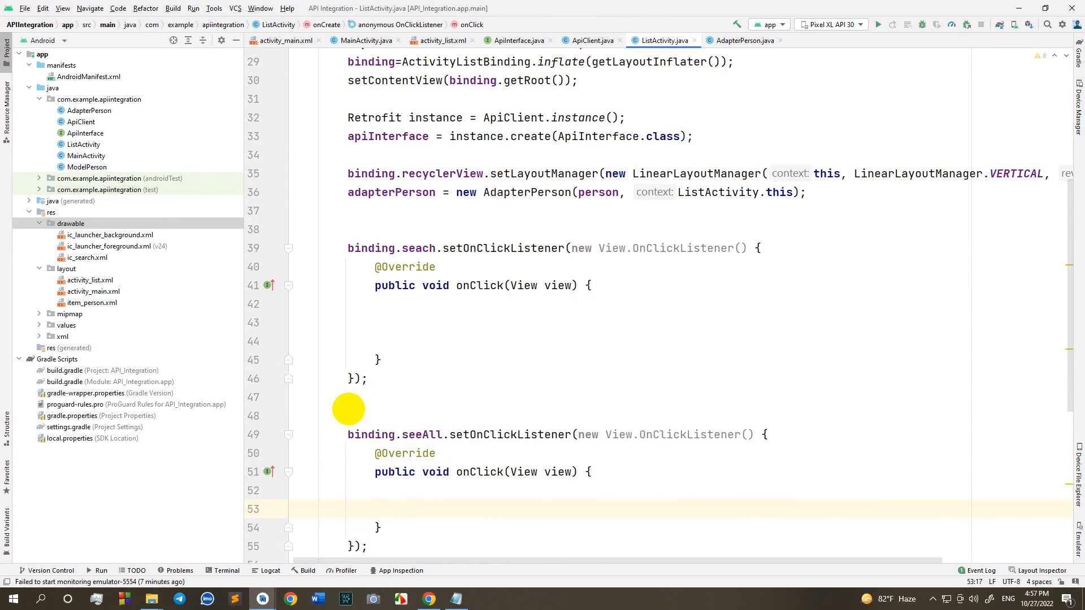
{"action": "type", "text": "allPerson();"}
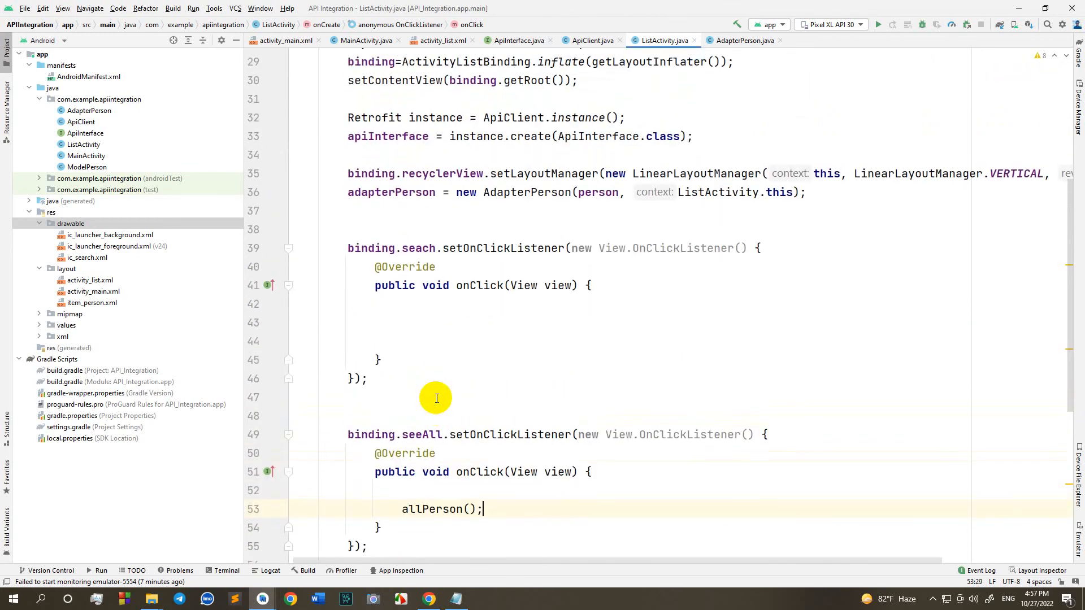
{"action": "left_click", "coordinate": [428, 599]}
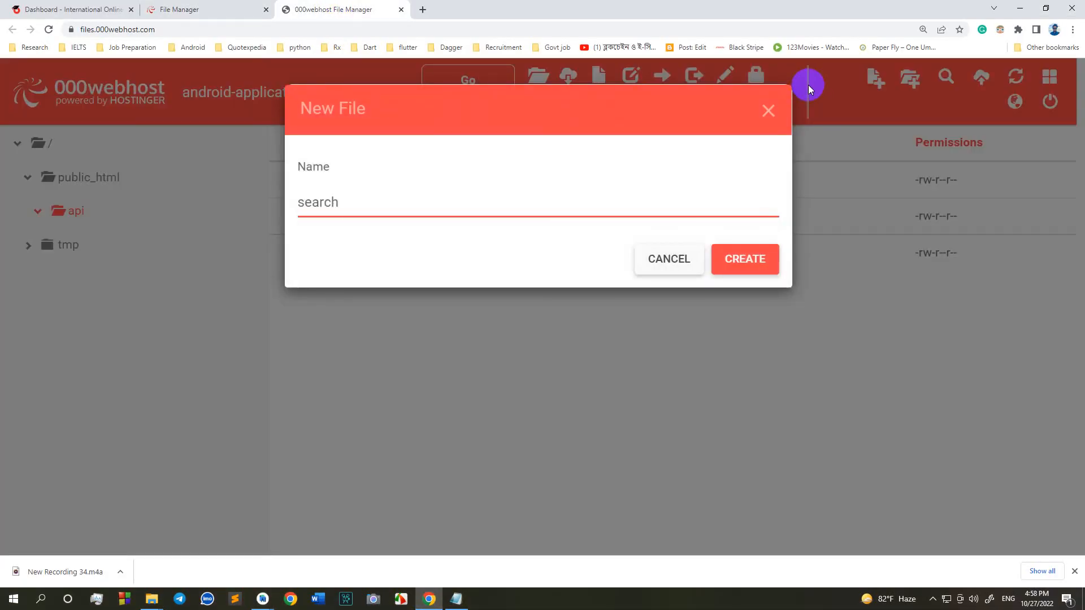
- Create a file named searchPerson.php in the api folder
{"action": "type", "text": "Pers"}
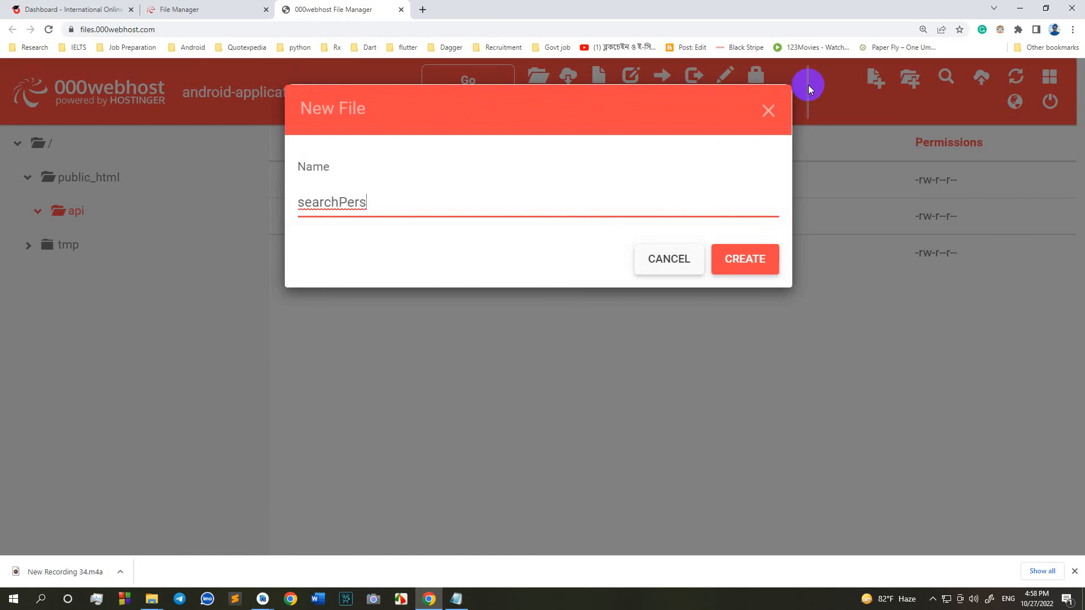
{"action": "type", "text": "on.php"}
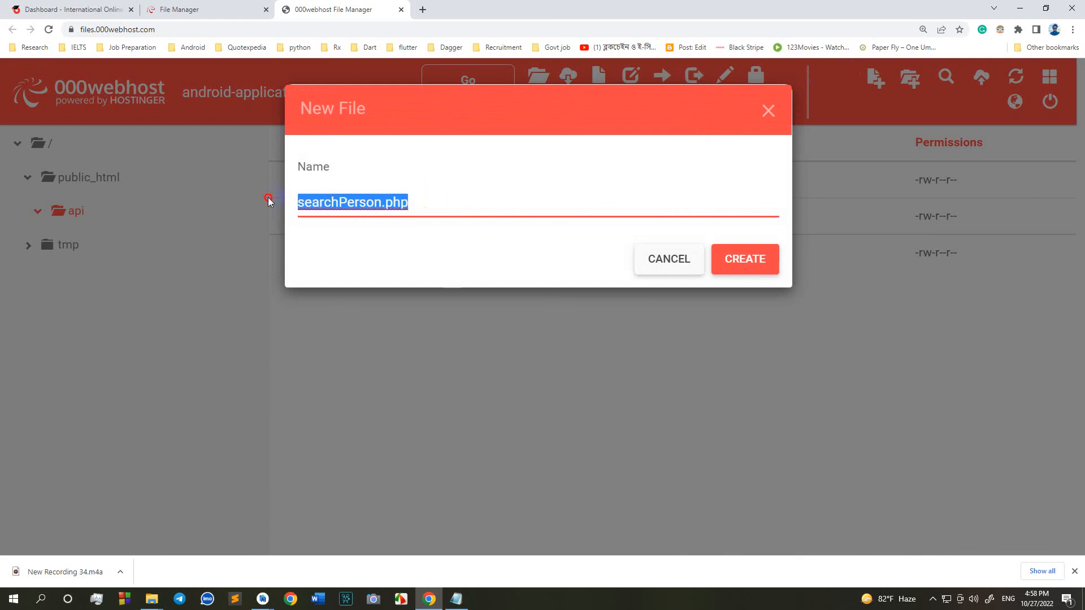
{"action": "left_click", "coordinate": [745, 259]}
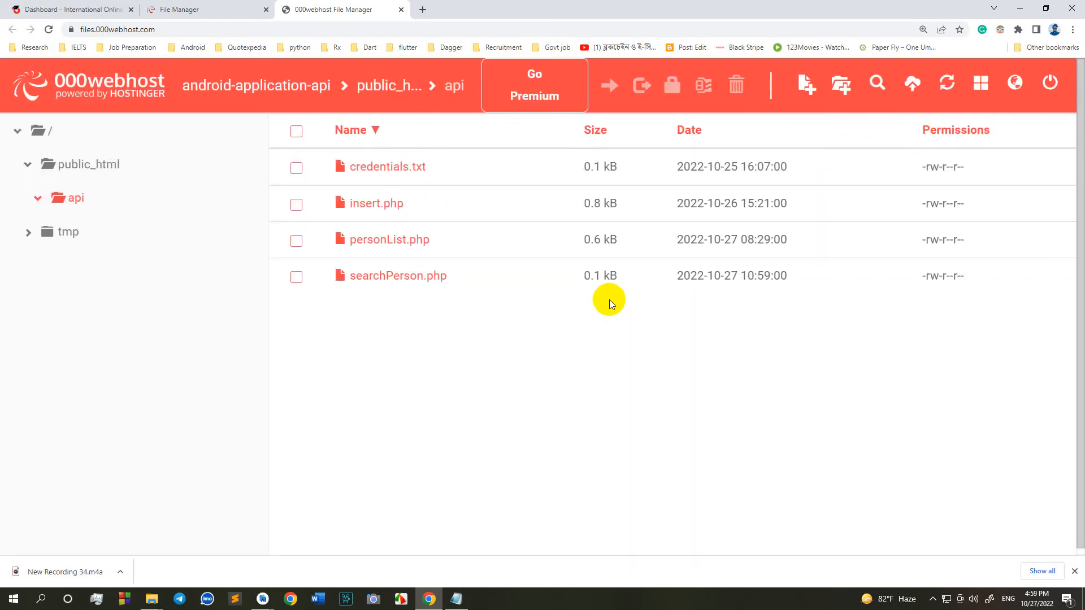
{"action": "mouse_move", "coordinate": [486, 540]}
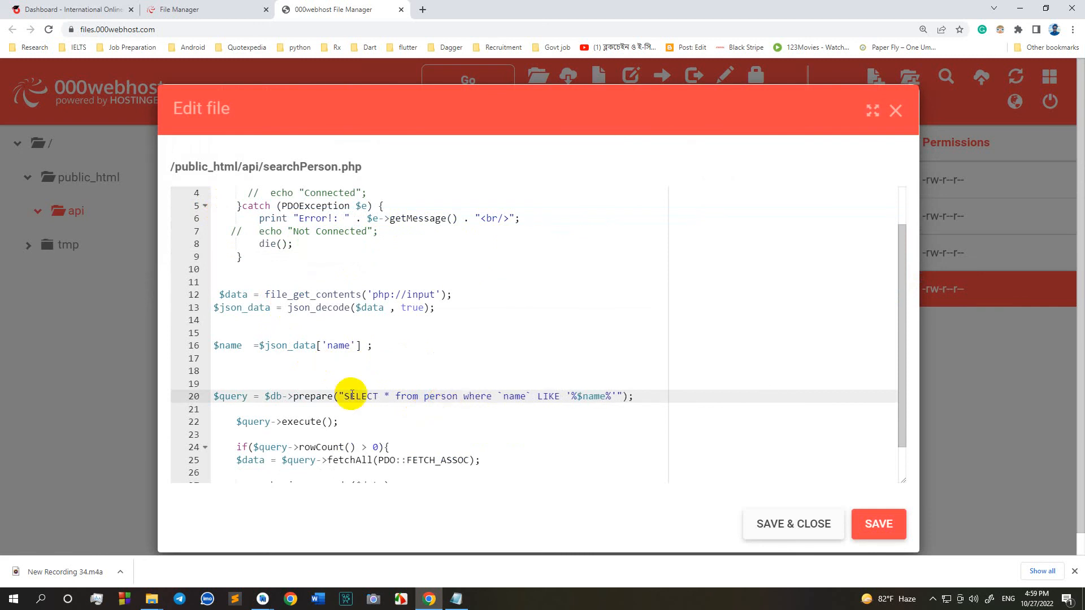
- Review the name LIKE query in searchPerson.php and copy its file name
{"action": "left_click", "coordinate": [333, 345]}
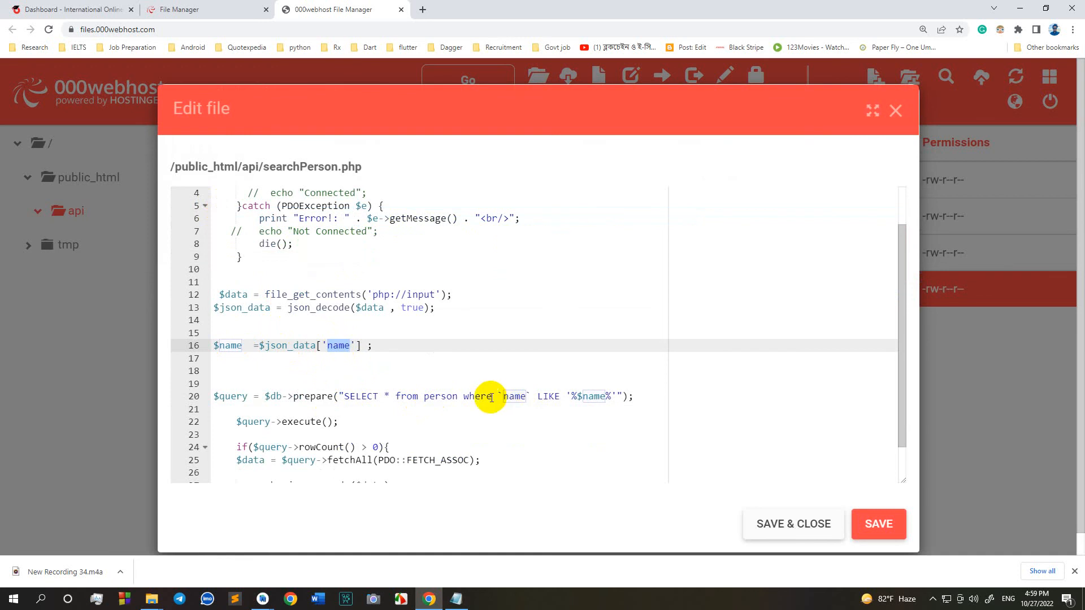
{"action": "left_click", "coordinate": [520, 396]}
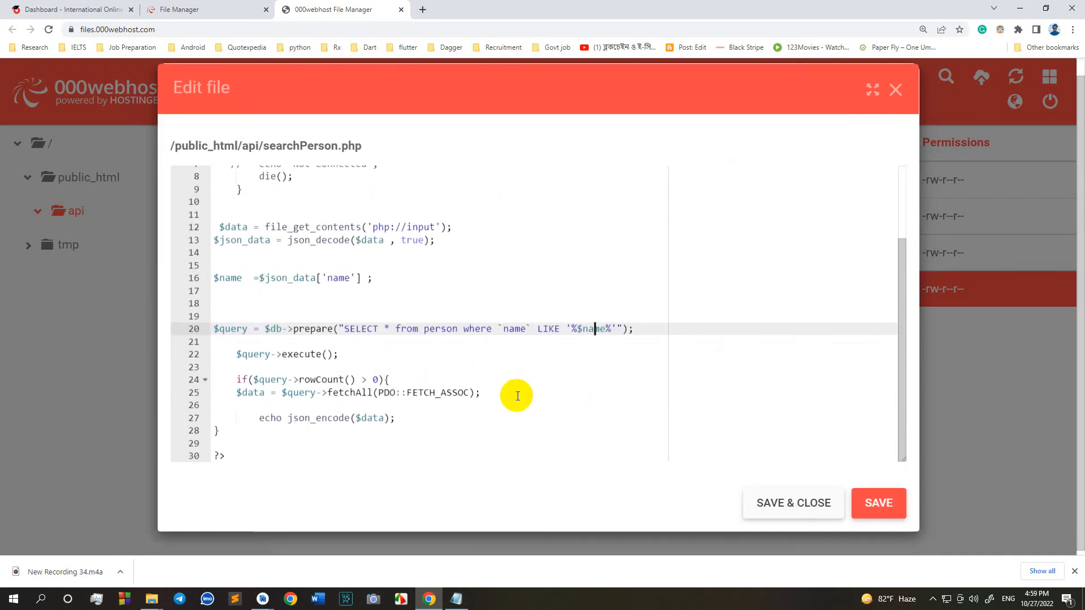
{"action": "left_click", "coordinate": [879, 503]}
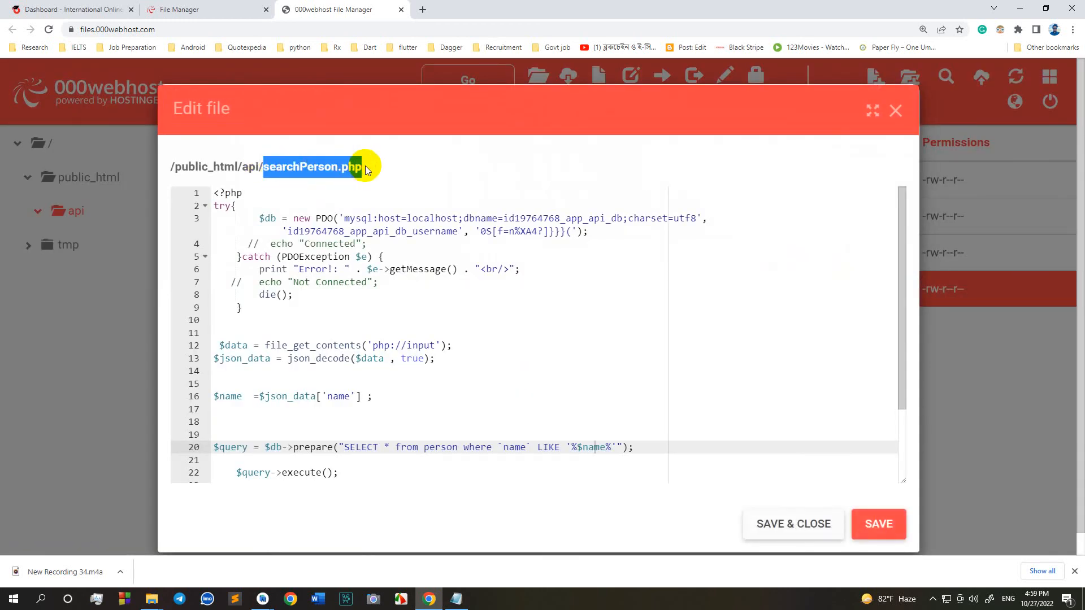
{"action": "left_click", "coordinate": [896, 111]}
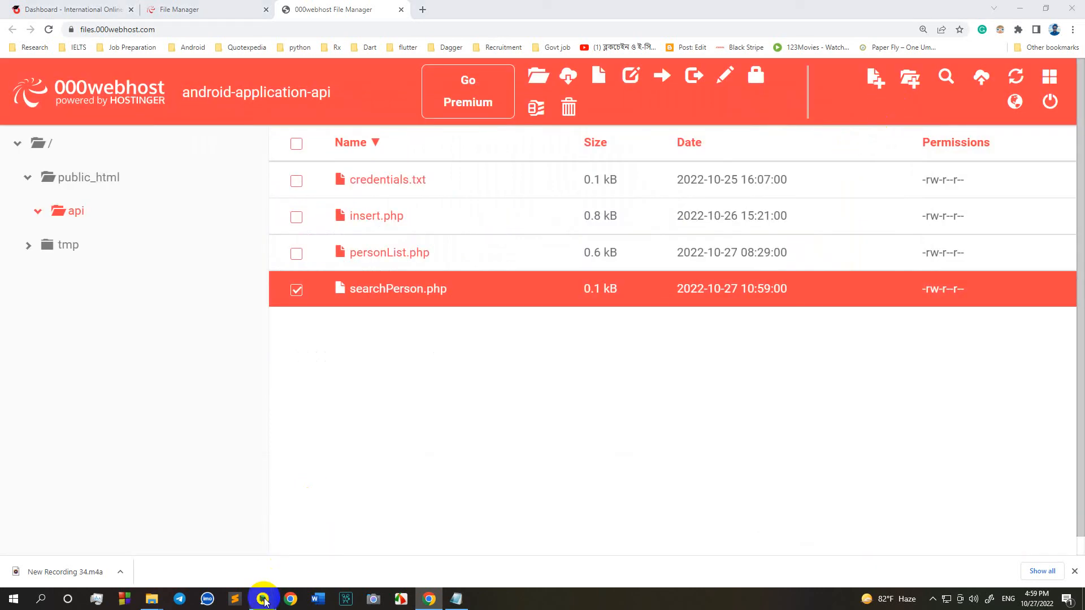
{"action": "left_click", "coordinate": [262, 599]}
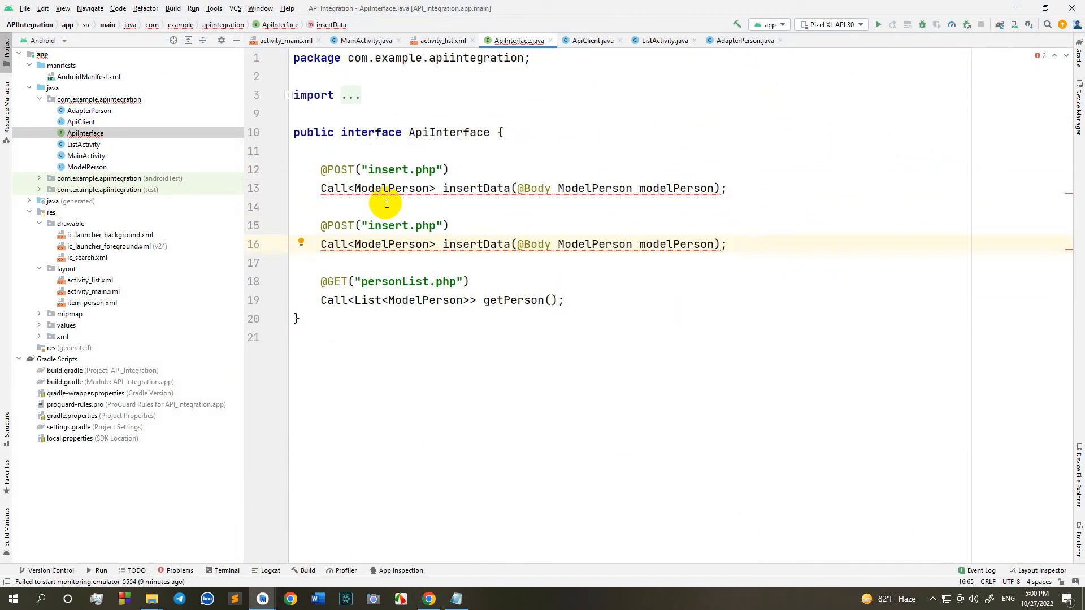
- Declare searchPerson for searchPerson.php in ApiInterface, returning List<ModelPerson>
{"action": "double_click", "coordinate": [402, 225]}
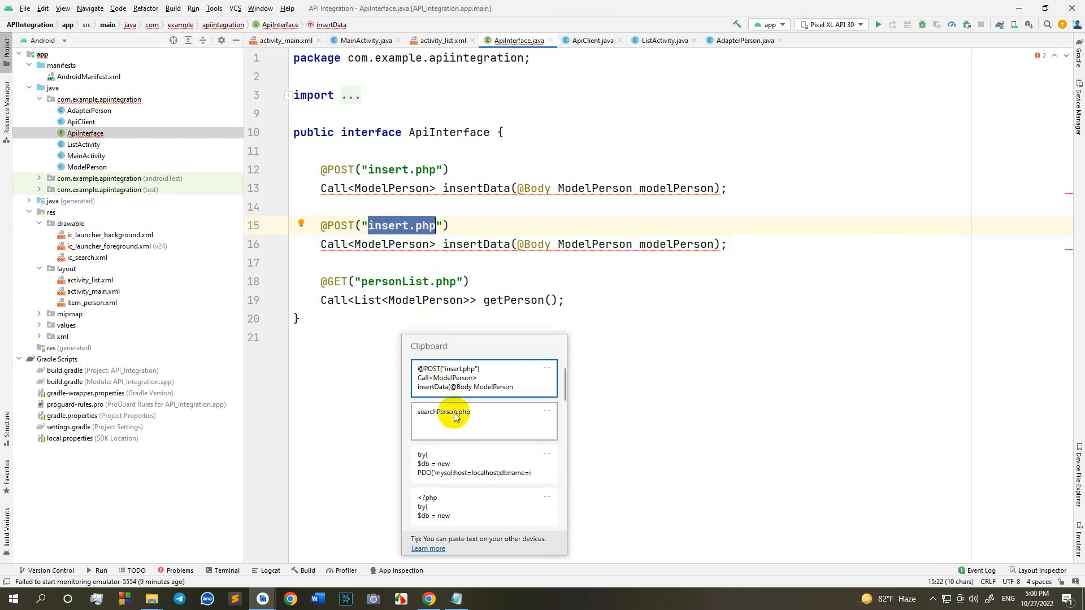
{"action": "left_click", "coordinate": [443, 412]}
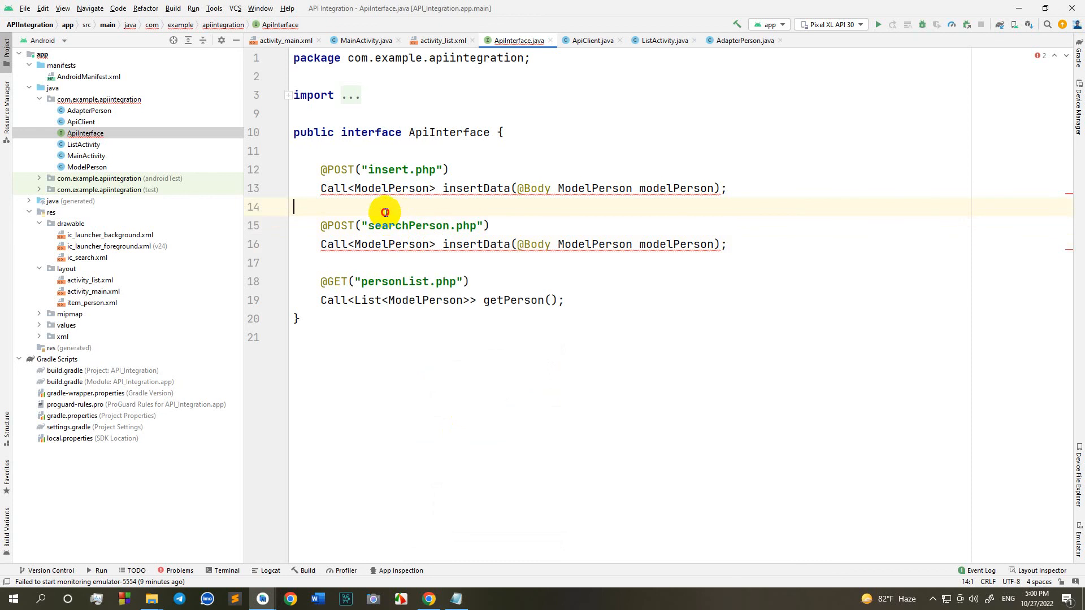
{"action": "mouse_move", "coordinate": [364, 244]}
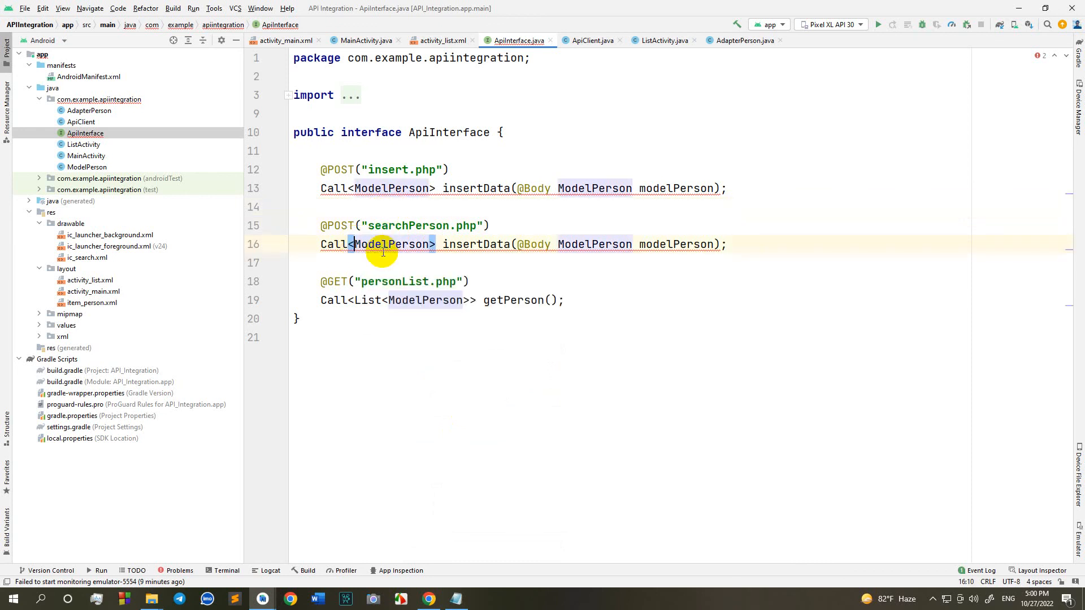
{"action": "type", "text": "<List"}
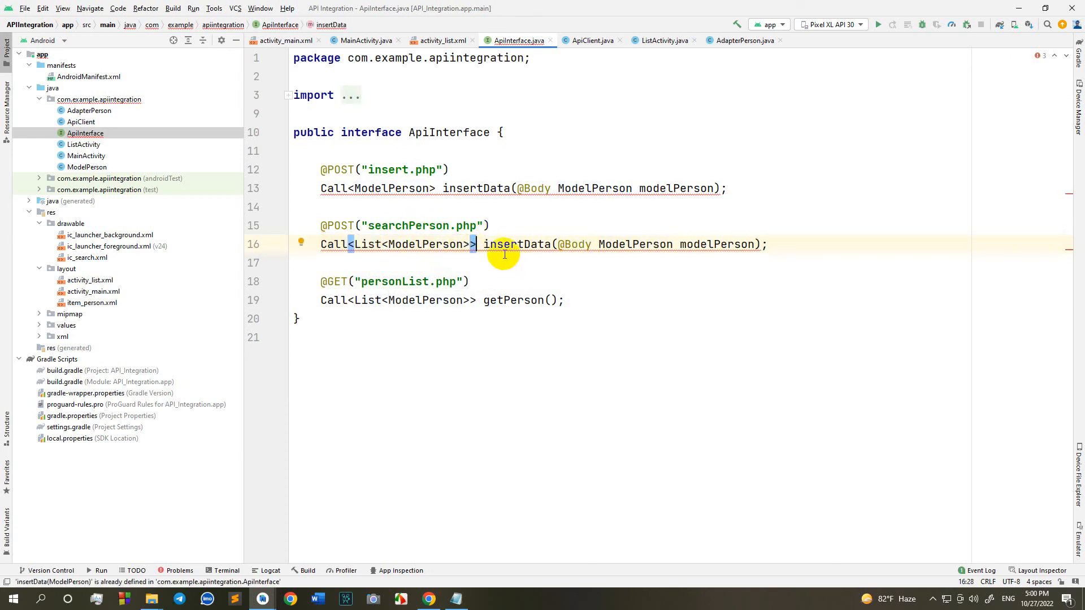
{"action": "double_click", "coordinate": [517, 244]}
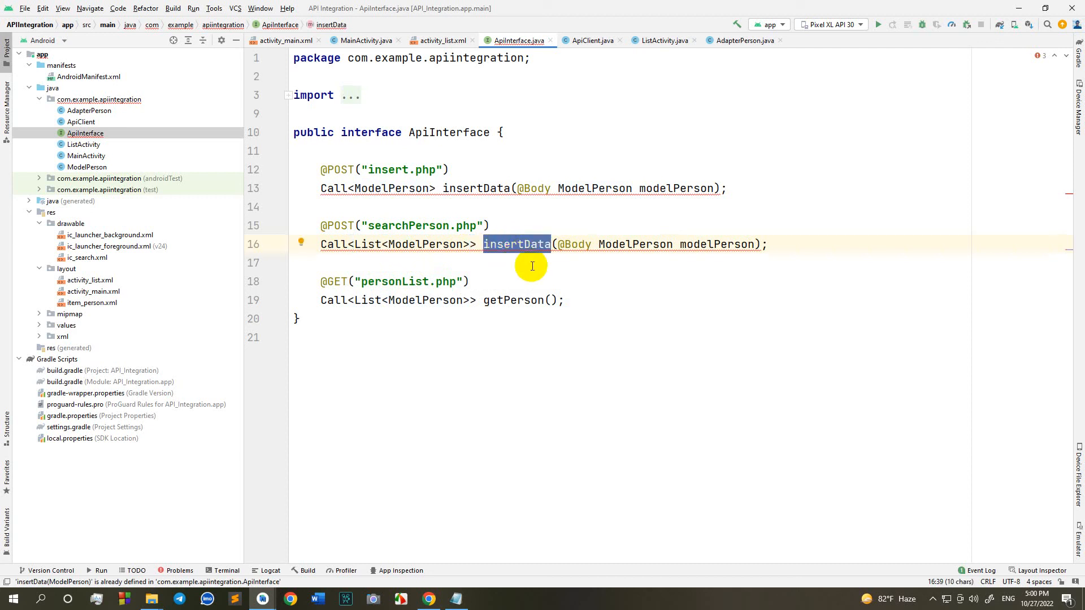
{"action": "type", "text": "searcg"}
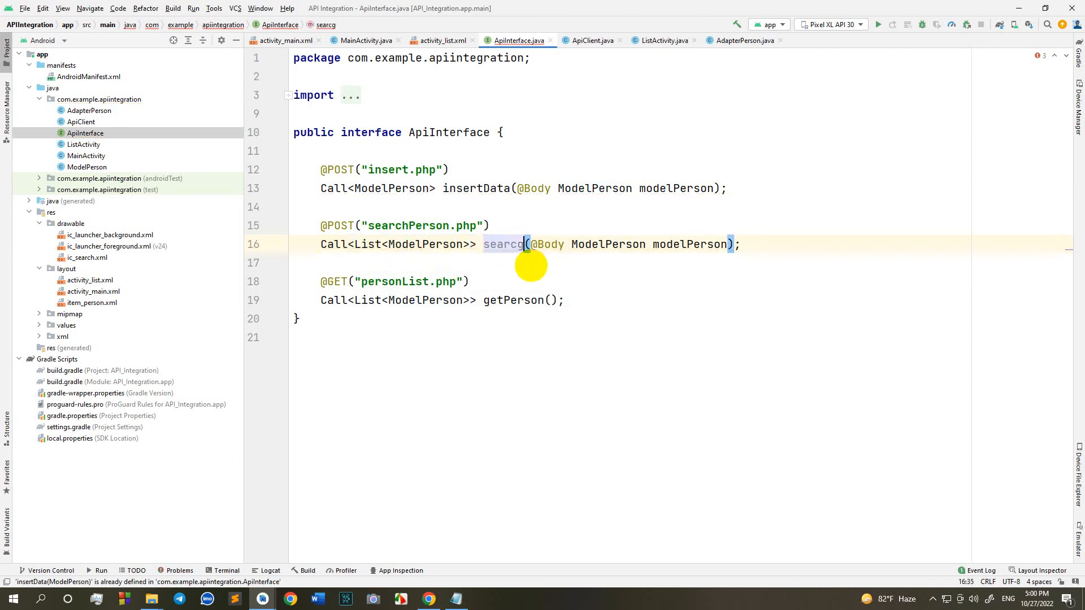
{"action": "type", "text": "searchPerson"}
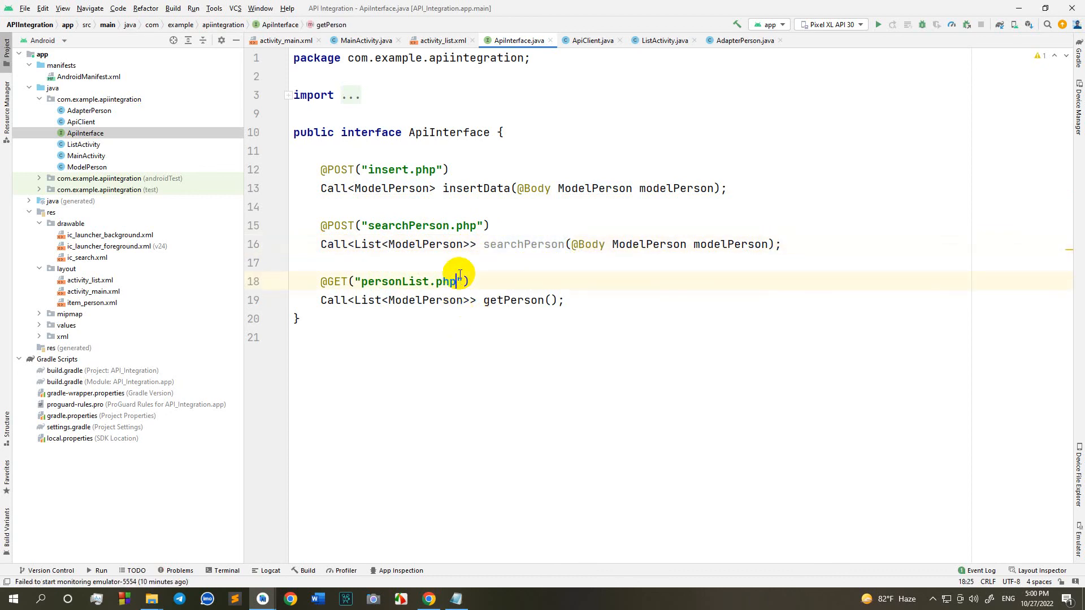
{"action": "left_click", "coordinate": [666, 40]}
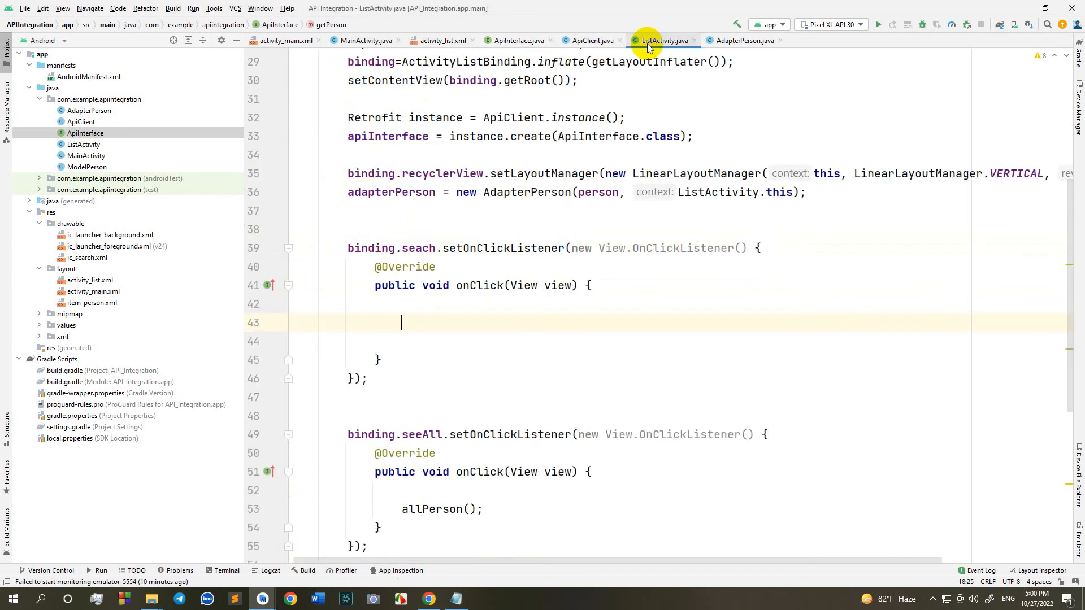
- In the search onClick, create a new ModelPerson and start modelPerson.setName(binding.)
{"action": "type", "text": "ModelPerson m"}
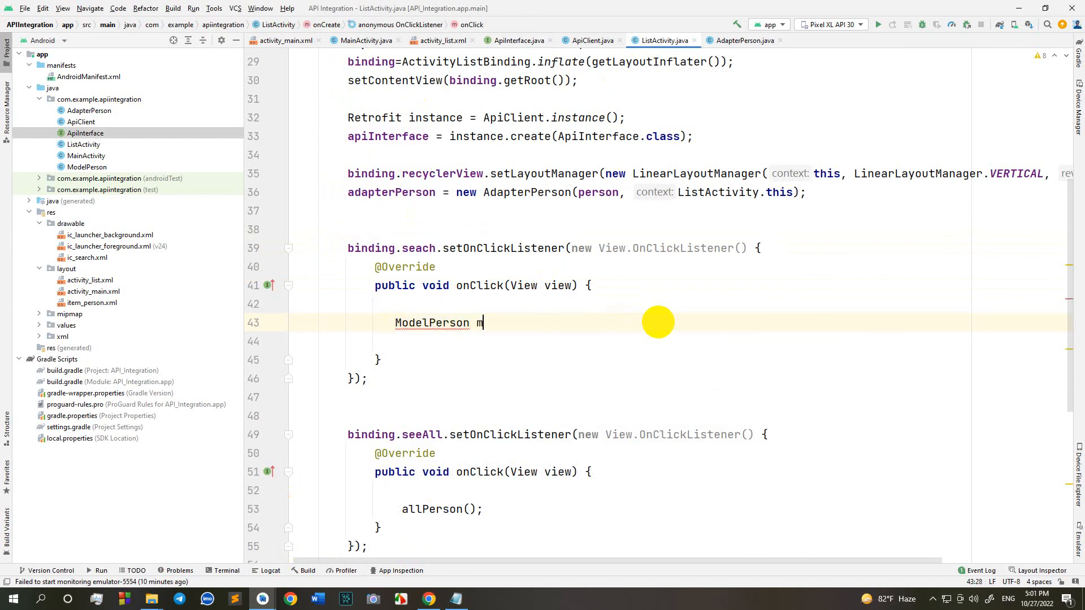
{"action": "type", "text": "odelPerson=new ModelPerson("}
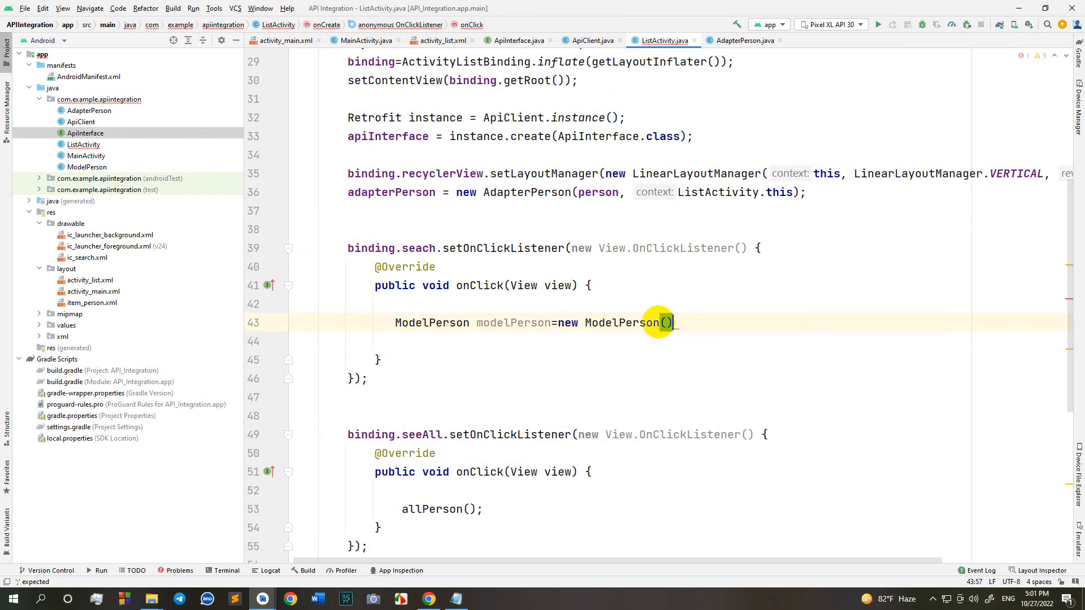
{"action": "type", "text": "modelPerson"}
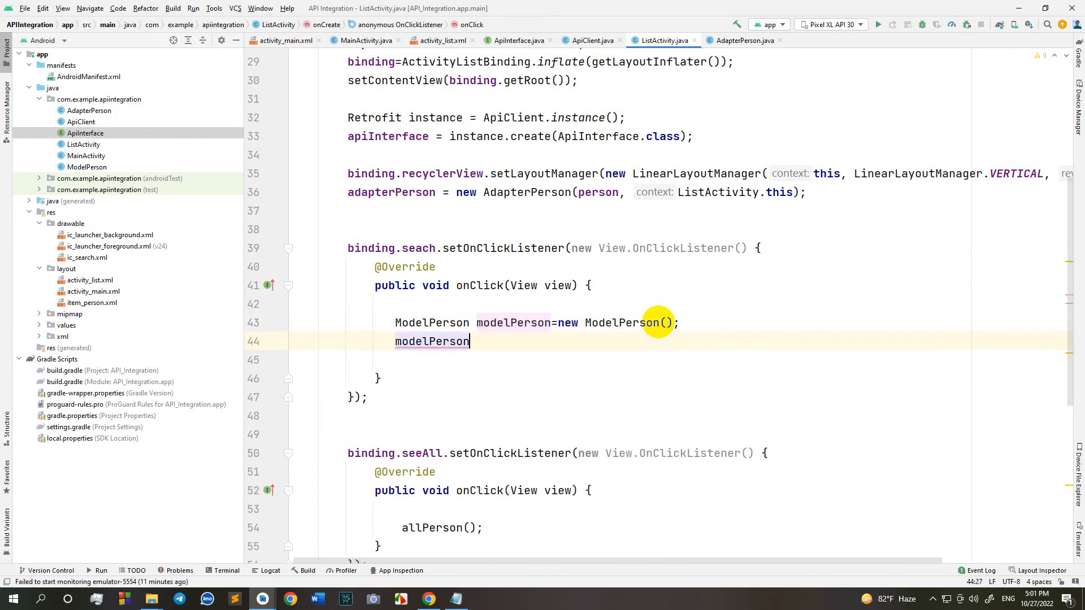
{"action": "type", "text": ".setName();"}
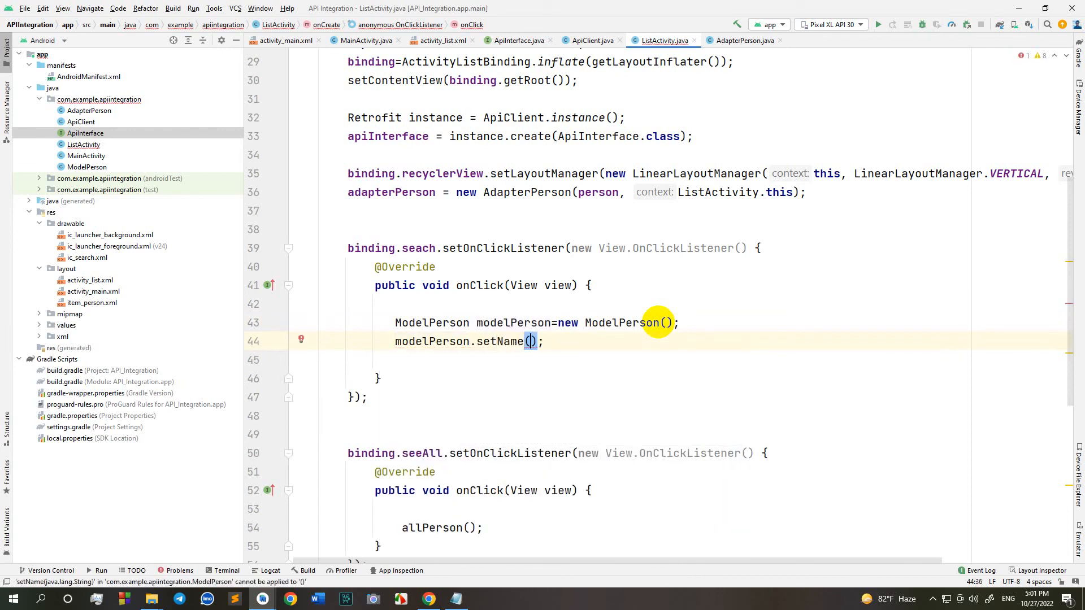
{"action": "type", "text": "binding."}
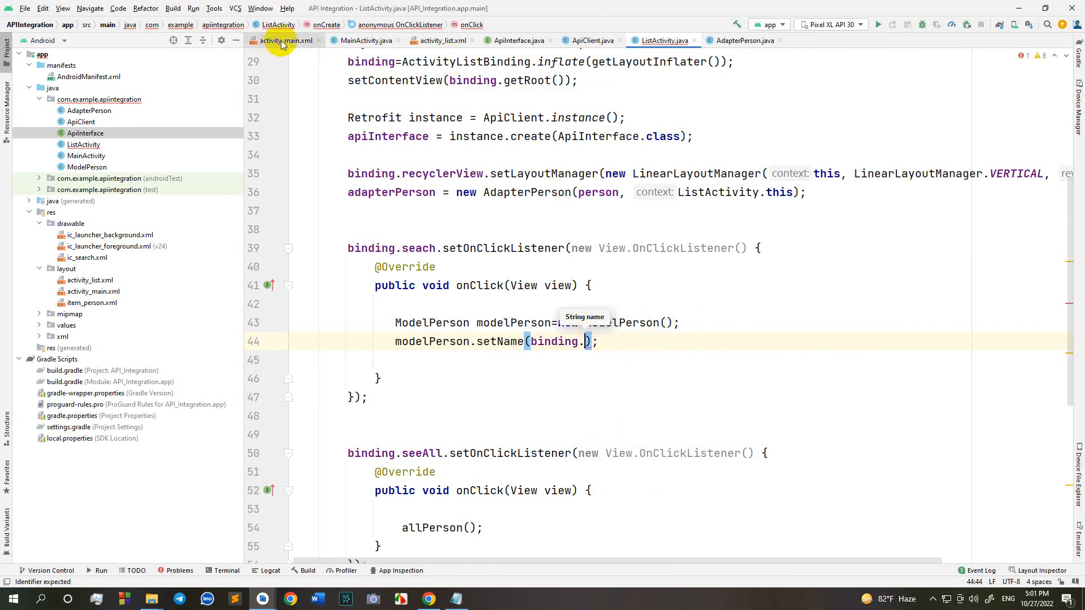
{"action": "left_click", "coordinate": [285, 40]}
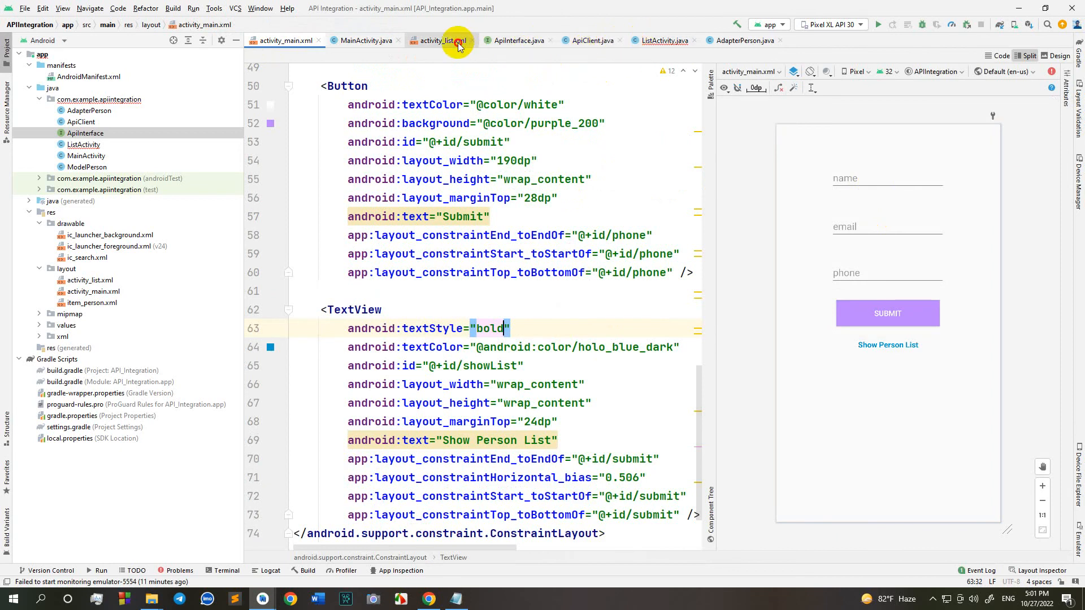
{"action": "left_click", "coordinate": [447, 40]}
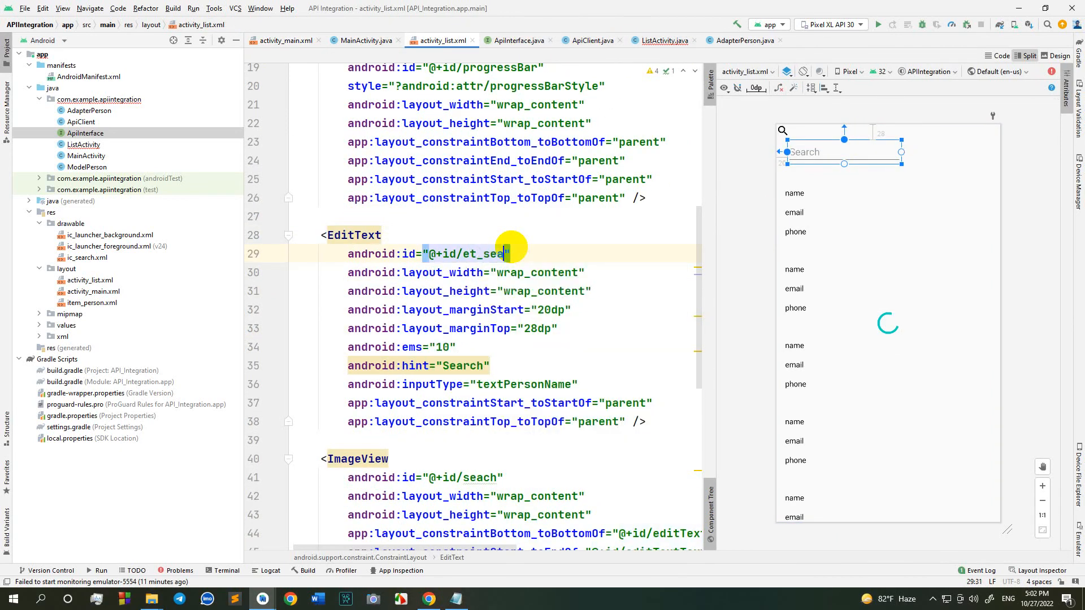
{"action": "left_click", "coordinate": [665, 40]}
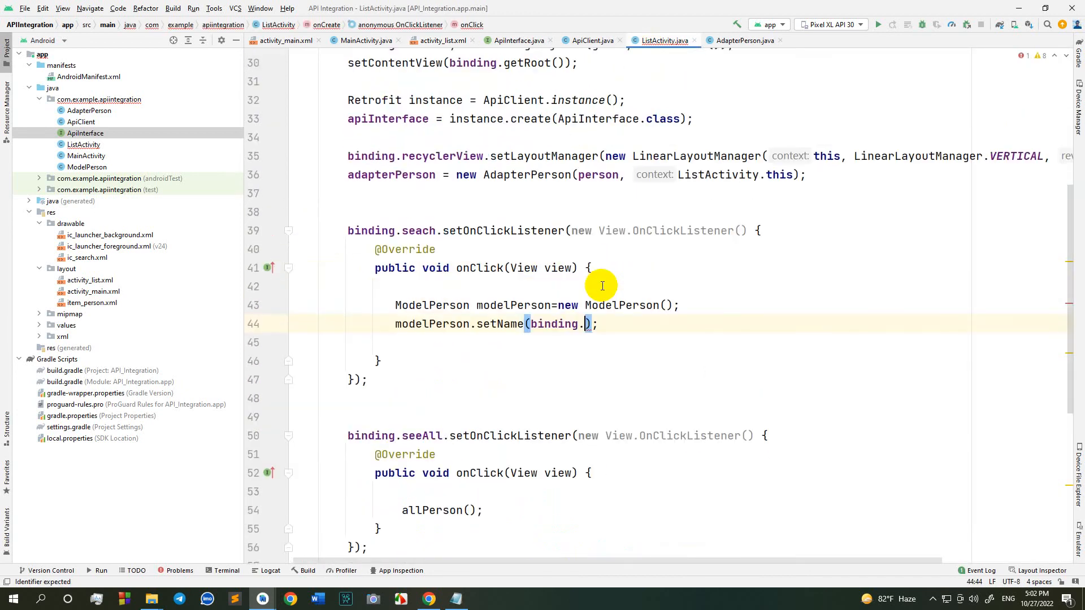
- Complete setName with binding.etSearch.getText().toString()
{"action": "type", "text": "se"}
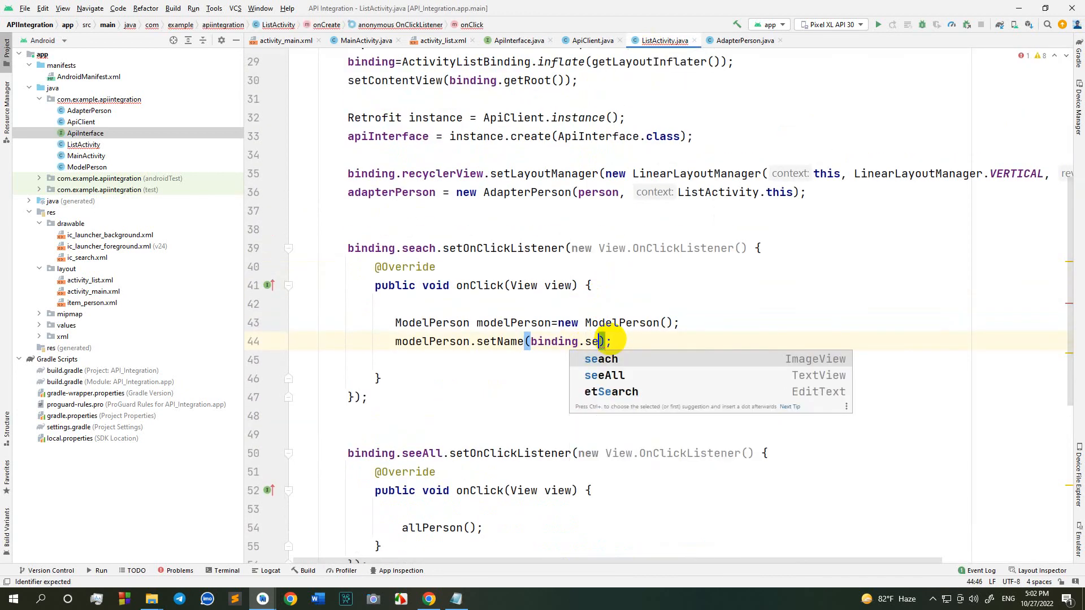
{"action": "left_click", "coordinate": [611, 391]}
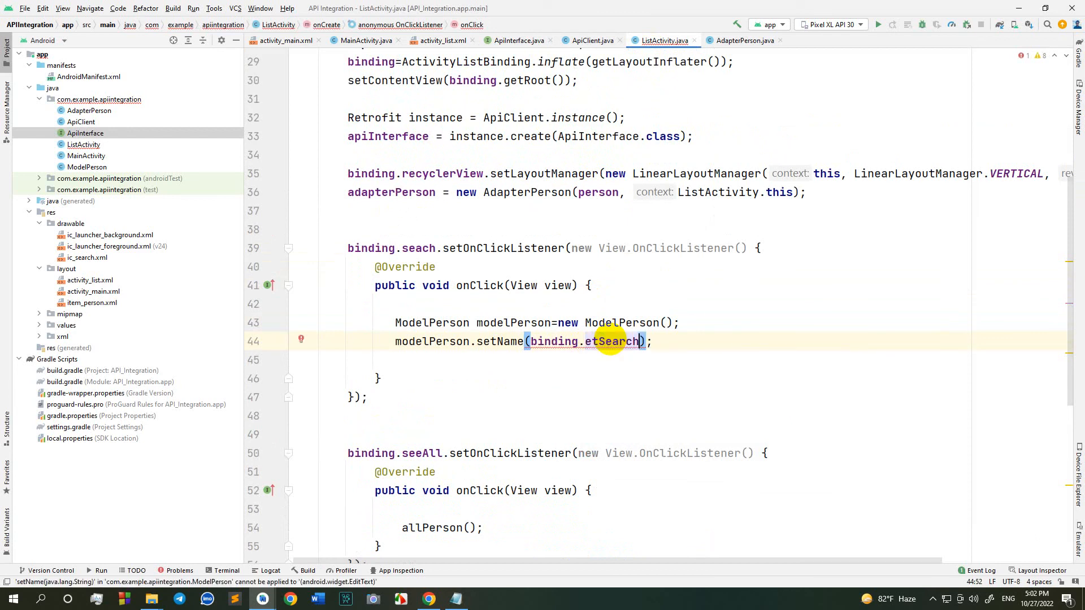
{"action": "type", "text": ".getText()"}
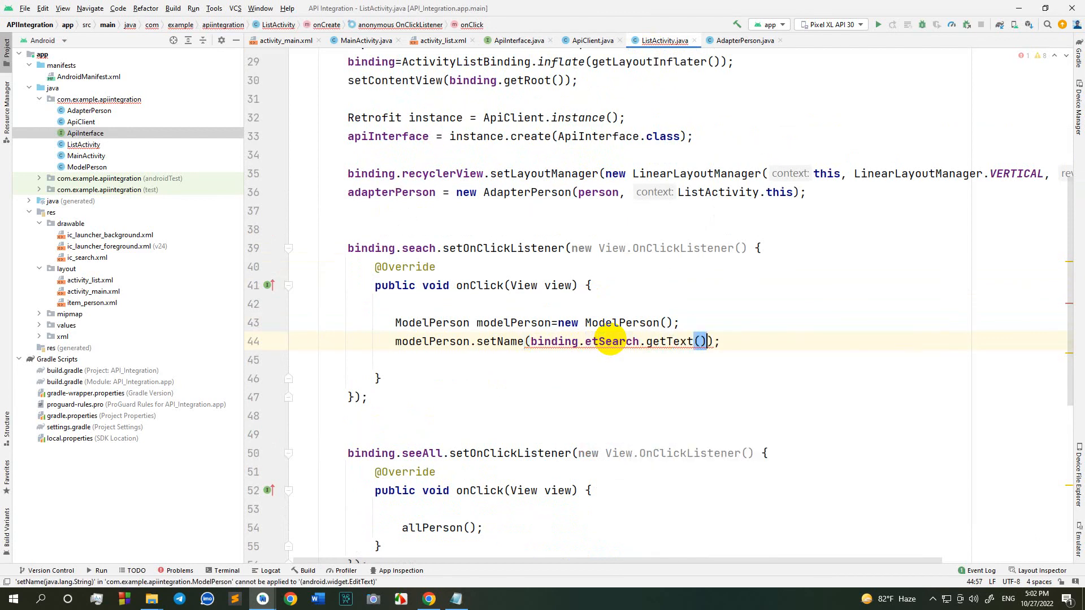
{"action": "type", "text": ".toString()"}
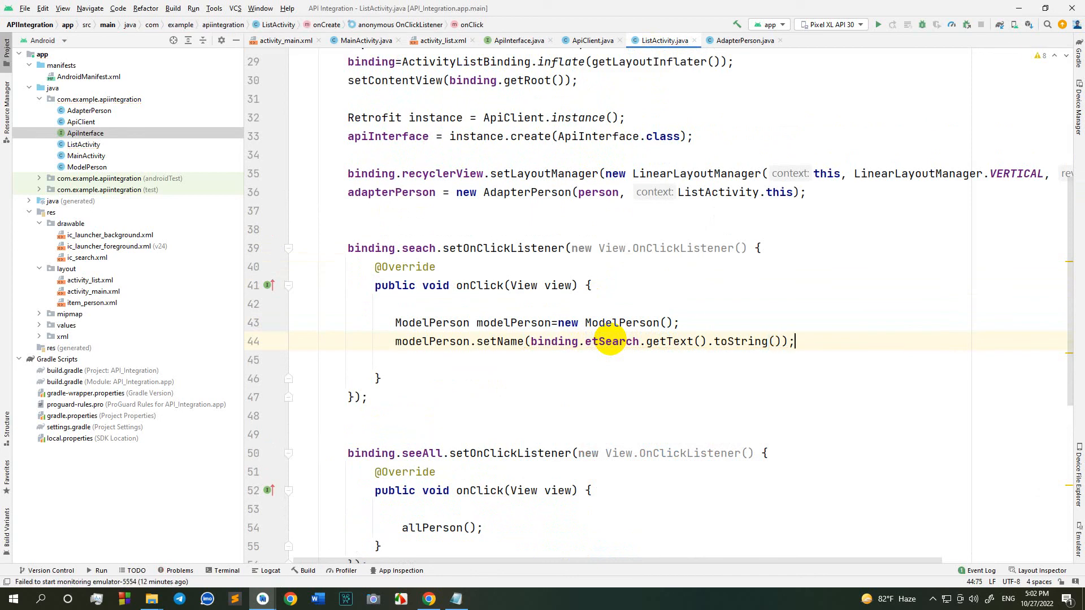
- Call apiInterface.searchPerson(modelPerson) and enqueue a List<ModelPerson> callback
{"action": "type", "text": "apiInterface"}
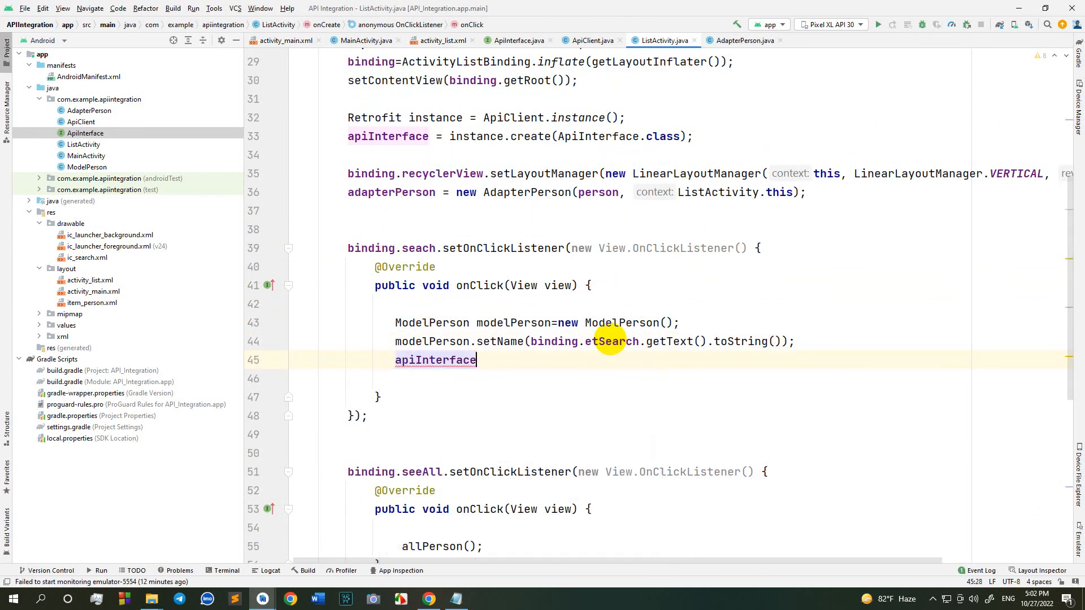
{"action": "type", "text": ".searchPerson()"}
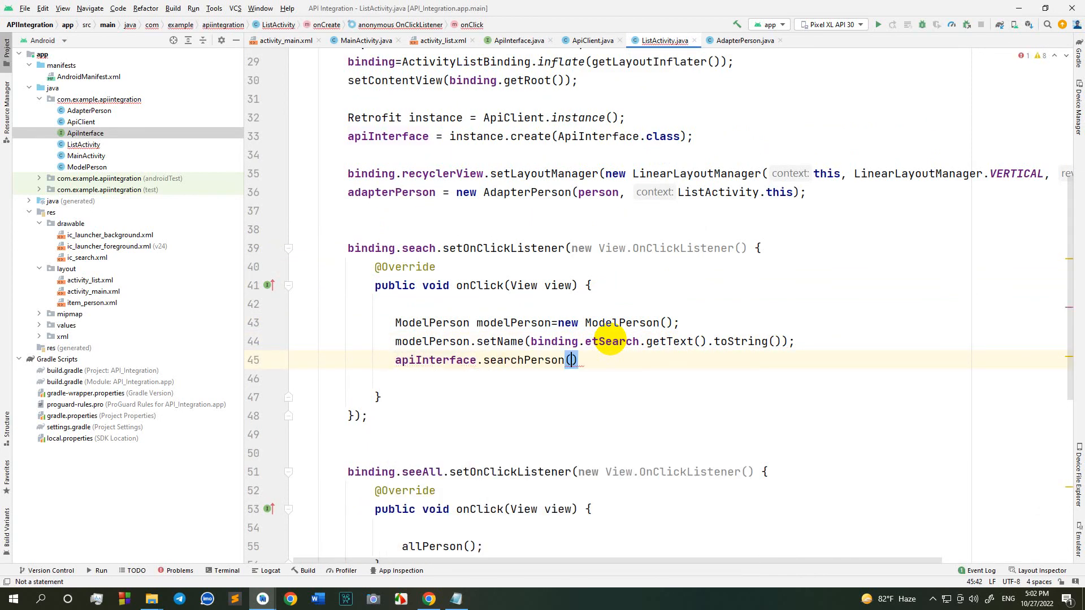
{"action": "type", "text": "modelPerson).enqueue(new Callback<List<ModelPerson>>() {"}
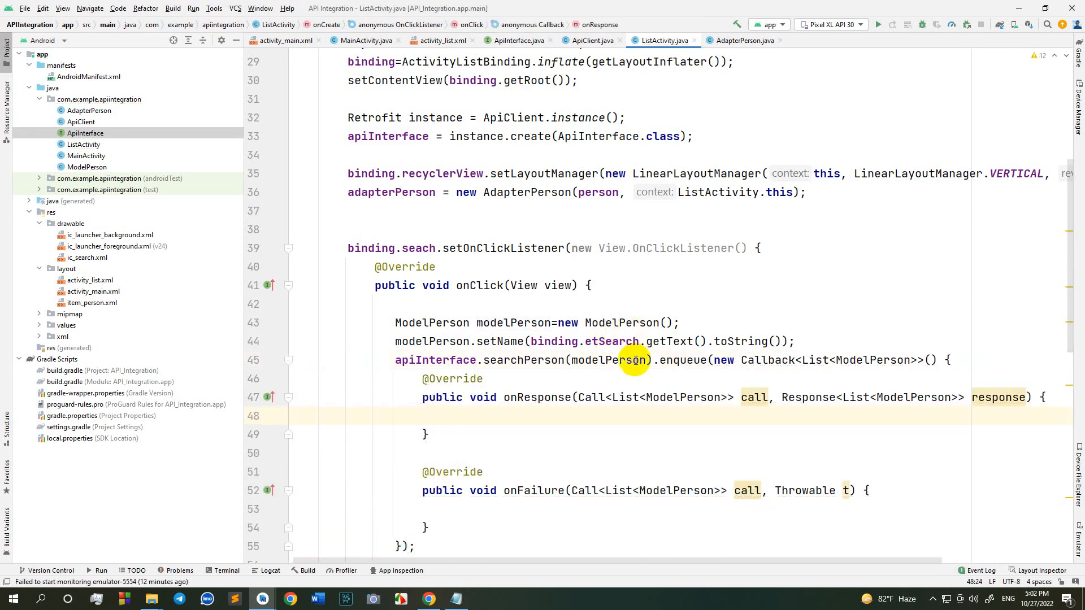
{"action": "scroll", "scroll_direction": "down", "scroll_amount": 3}
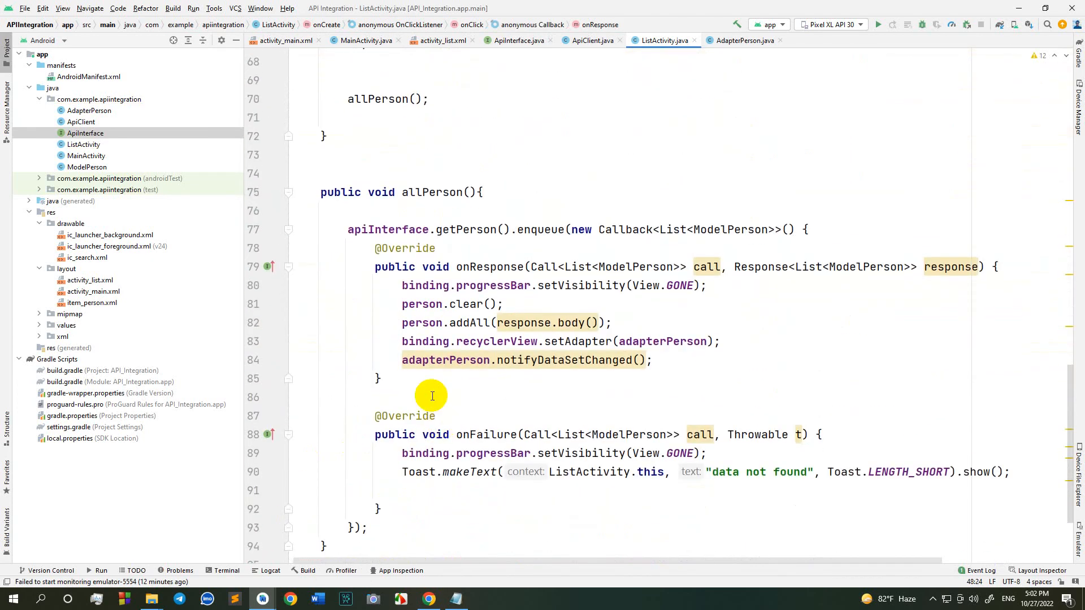
{"action": "mouse_move", "coordinate": [390, 288]}
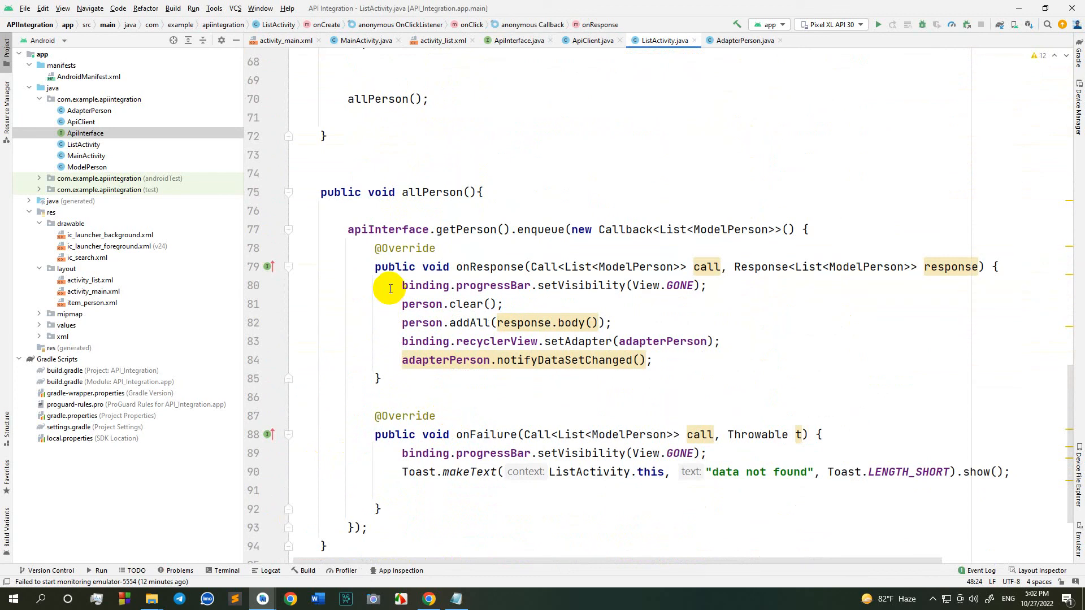
- Copy allPerson's list-refresh lines into the searchPerson onResponse
{"action": "left_click_drag", "start_coordinate": [402, 285], "coordinate": [544, 342]}
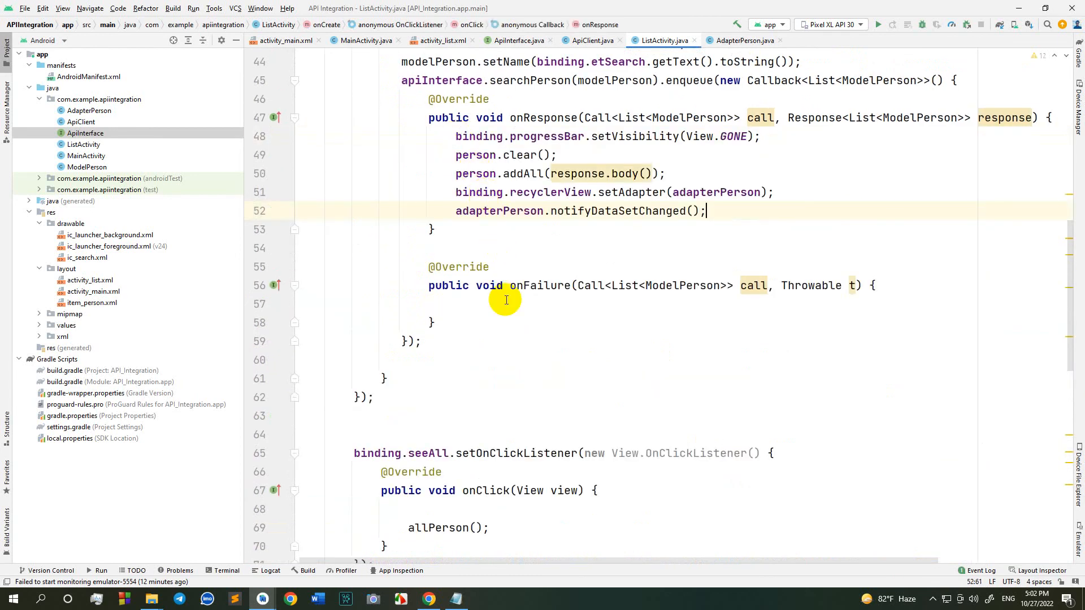
{"action": "scroll", "scroll_direction": "down", "scroll_amount": 3}
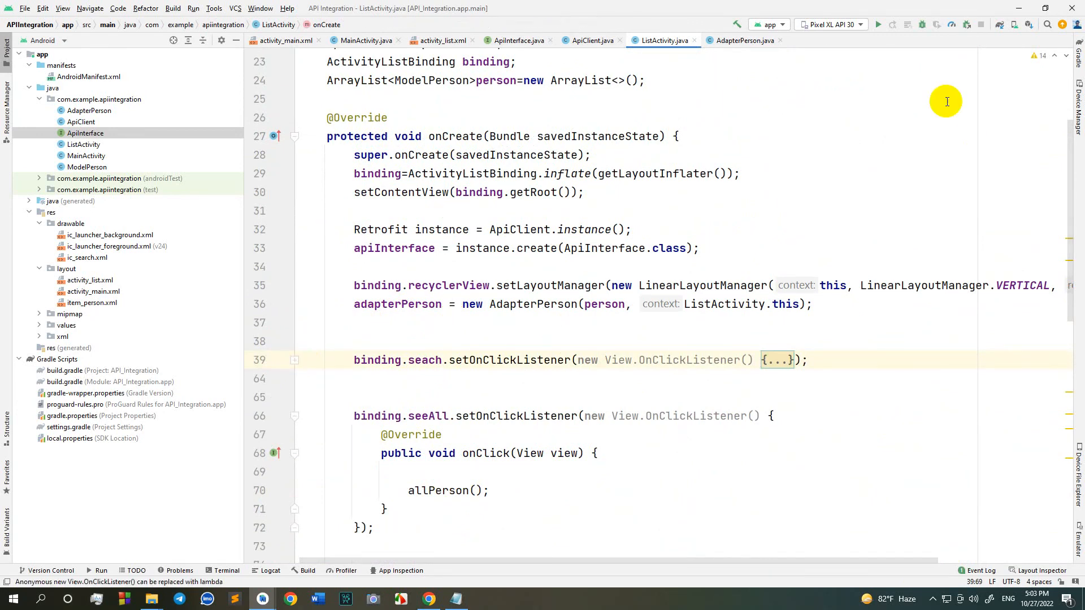
- Run the app, open the person list, and search for tanveer
{"action": "left_click", "coordinate": [878, 24]}
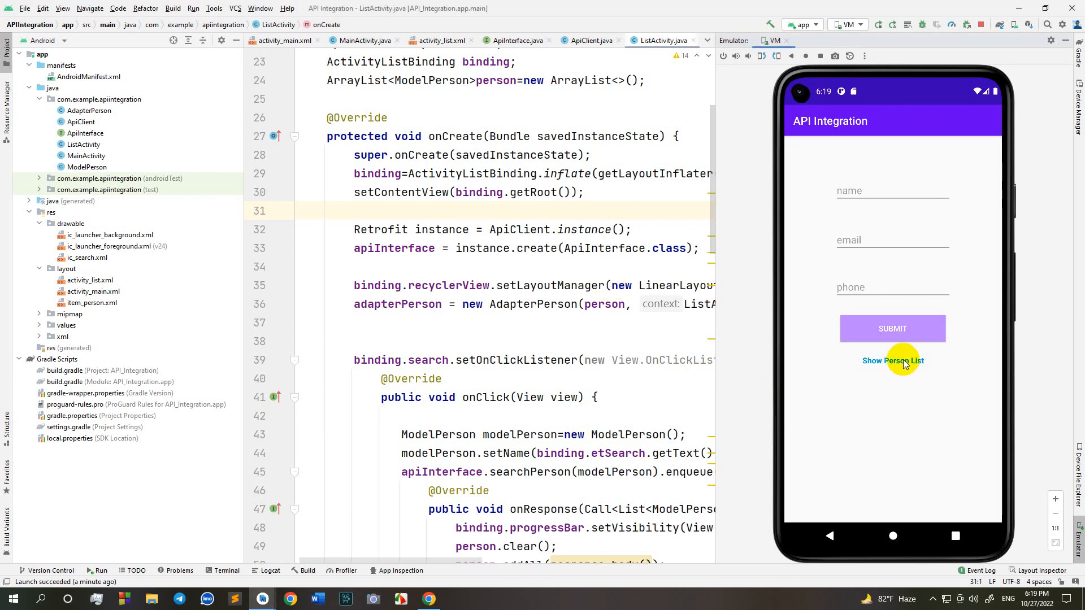
{"action": "left_click", "coordinate": [893, 360]}
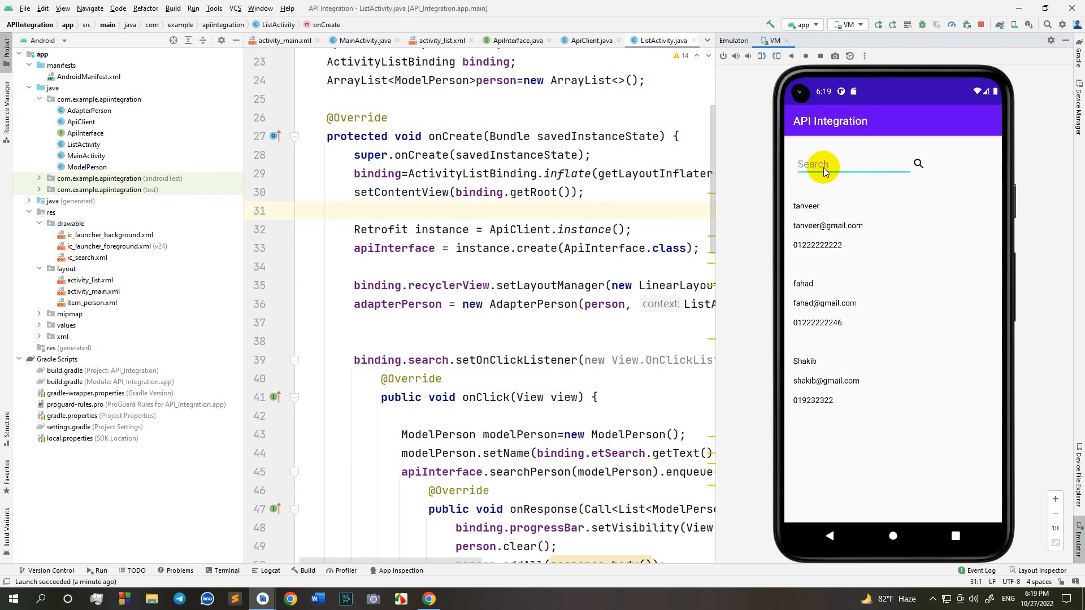
{"action": "type", "text": "tanveer"}
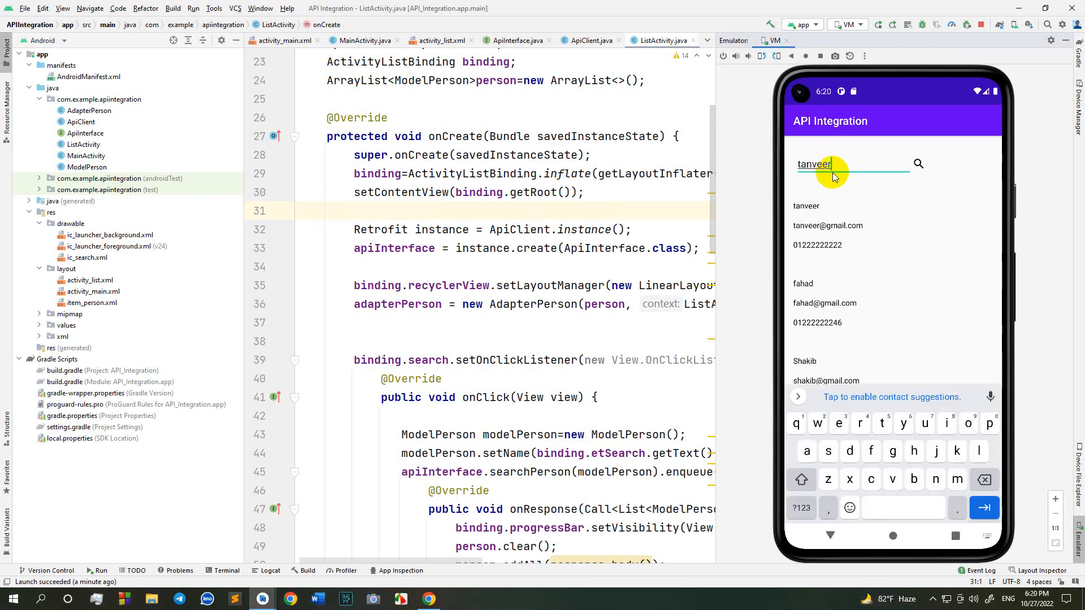
{"action": "left_click", "coordinate": [919, 164]}
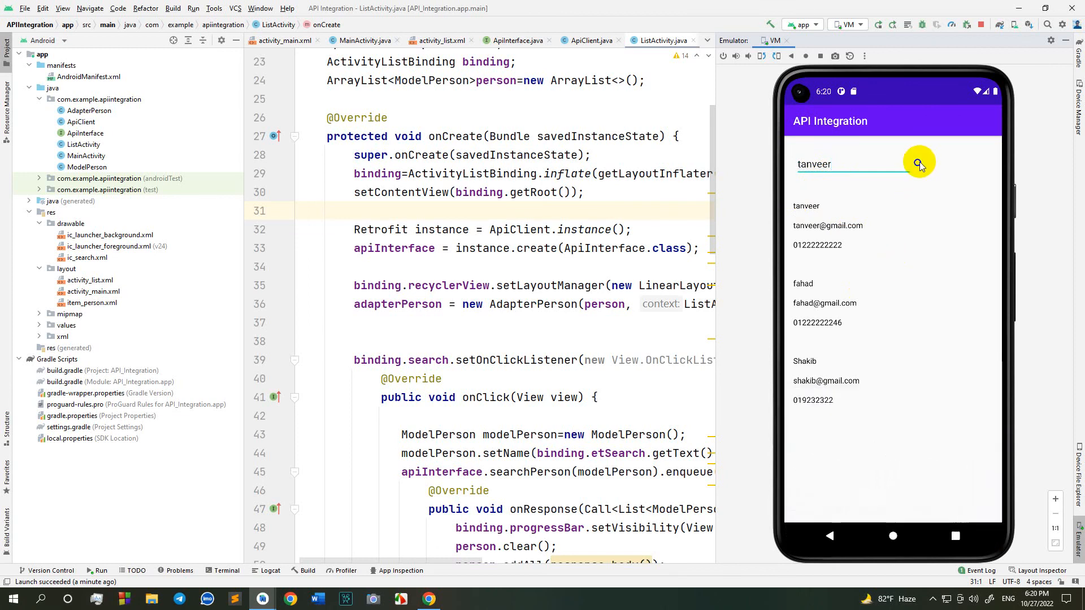
{"action": "left_click", "coordinate": [919, 164]}
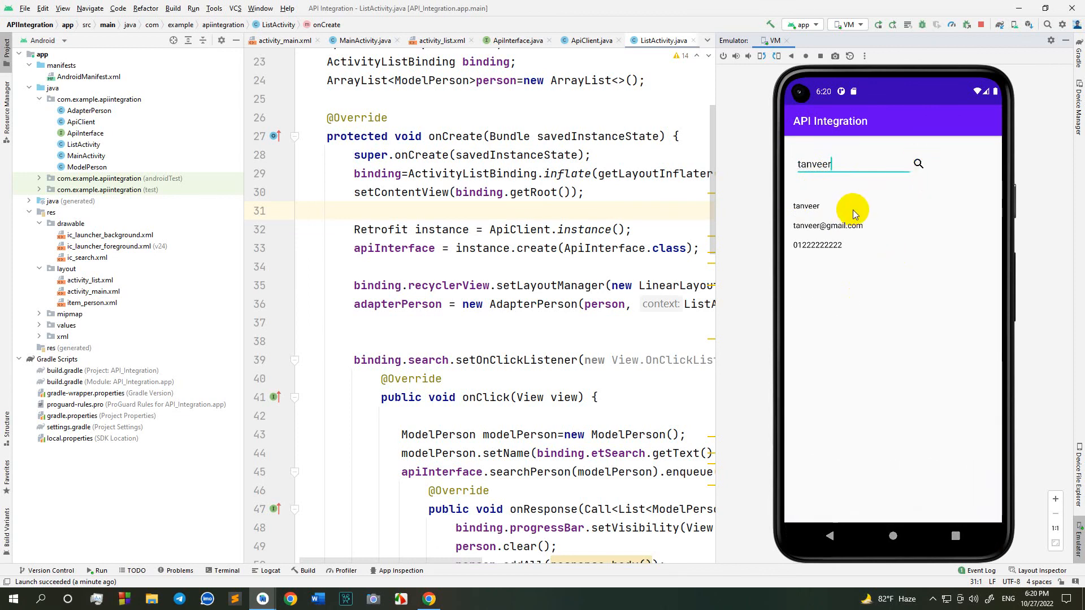
{"action": "mouse_move", "coordinate": [856, 219]}
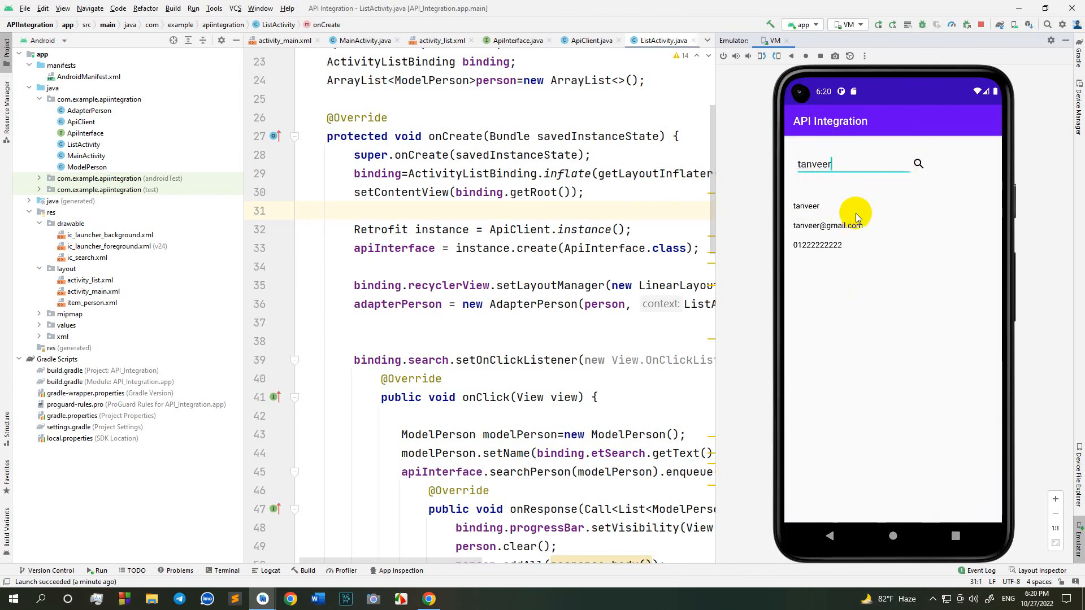
- Search for shakib and hide the on-screen keyboard
{"action": "type", "text": "shakib"}
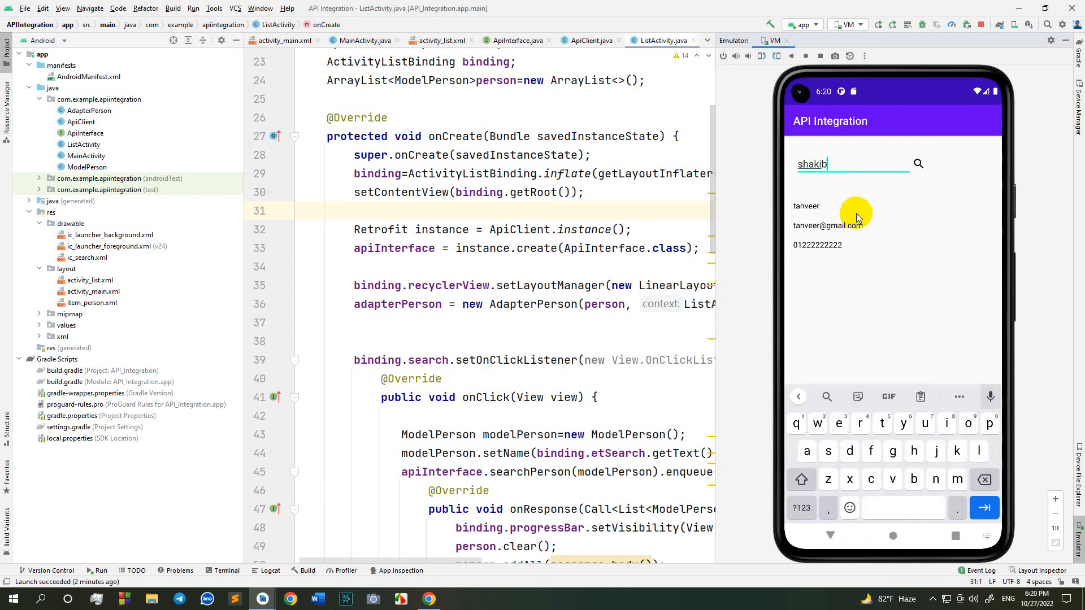
{"action": "left_click", "coordinate": [918, 164]}
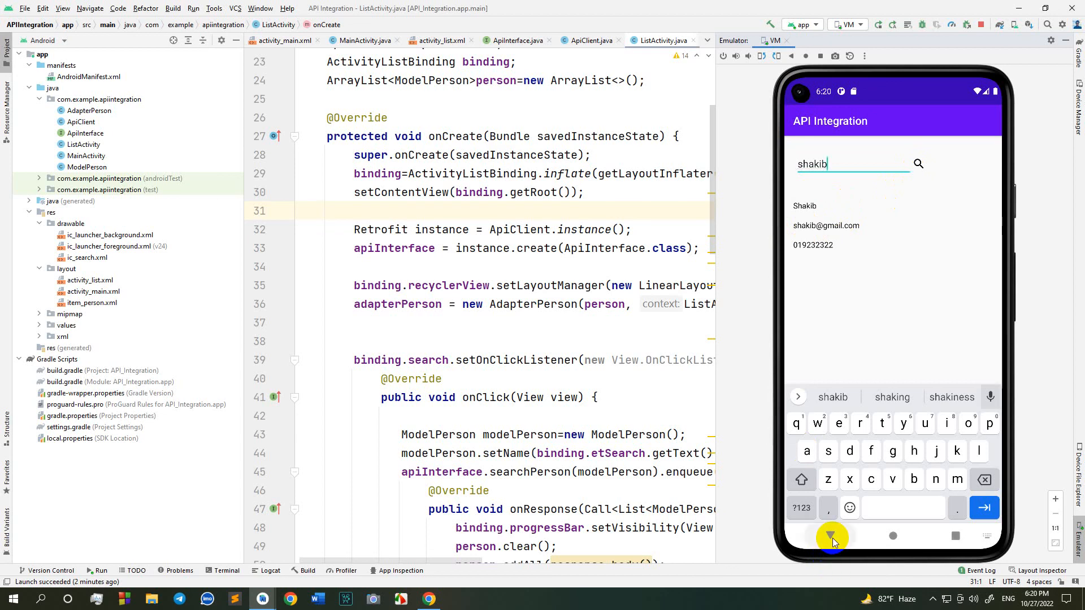
{"action": "left_click", "coordinate": [832, 537]}
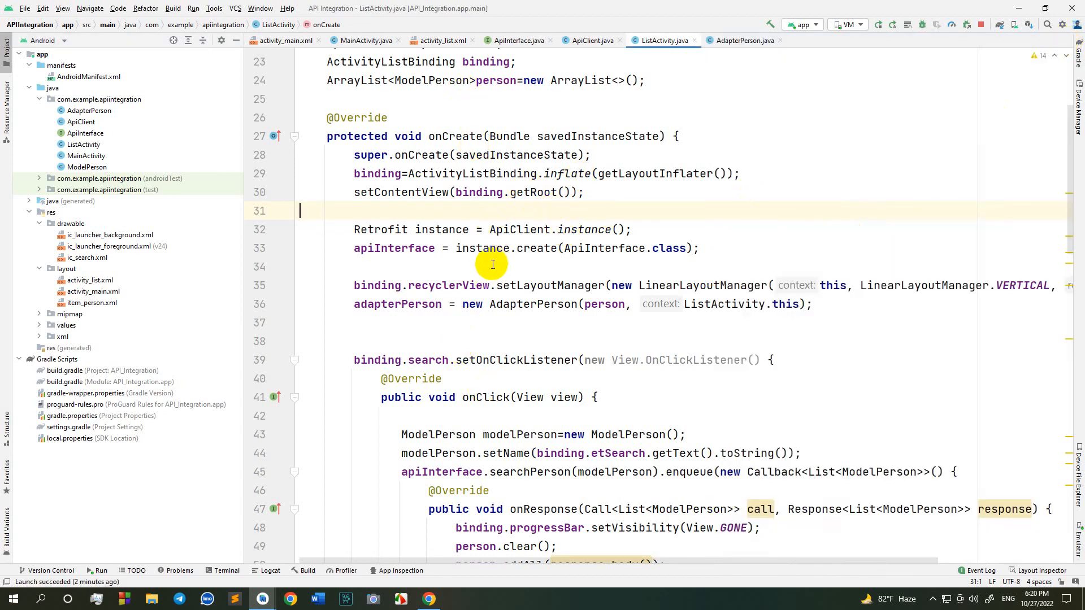
- In the search onResponse, add binding.seeAll.setVisibility(View.VISIBLE)
{"action": "scroll", "scroll_direction": "down", "scroll_amount": 3}
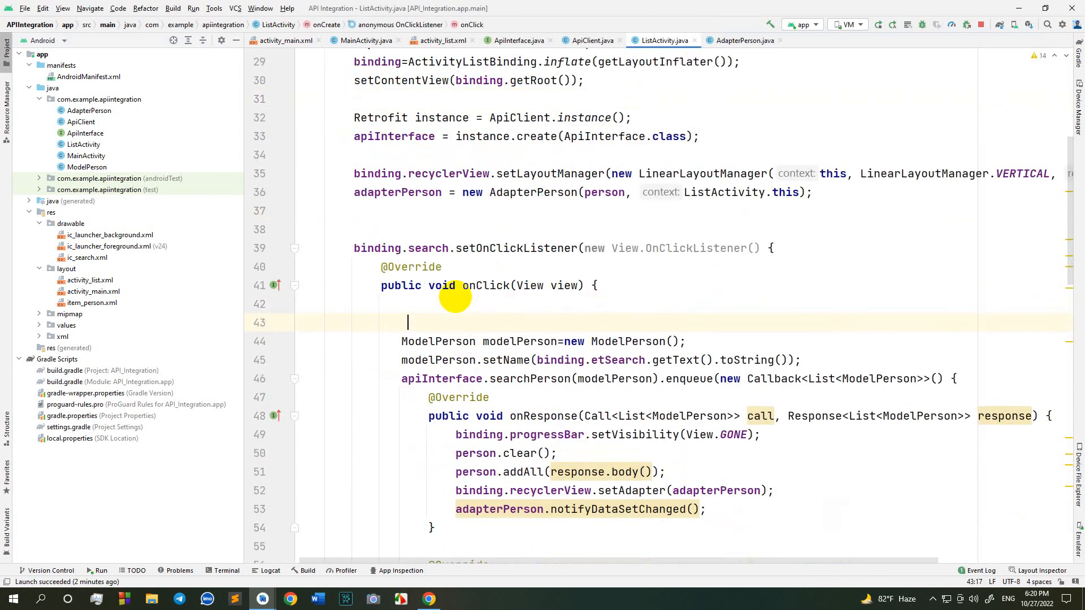
{"action": "type", "text": "bi"}
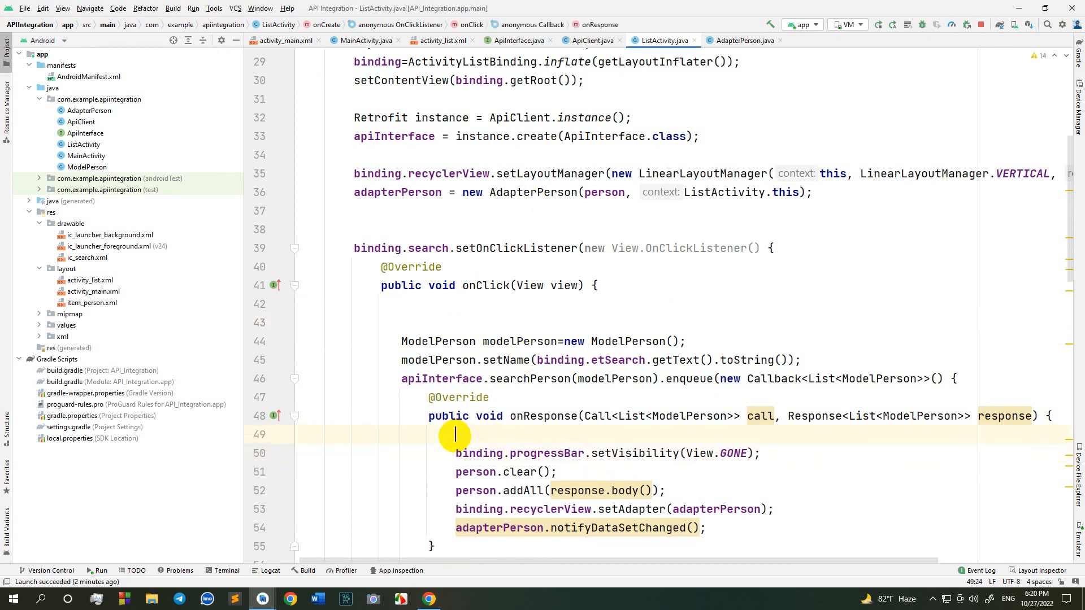
{"action": "type", "text": "bi"}
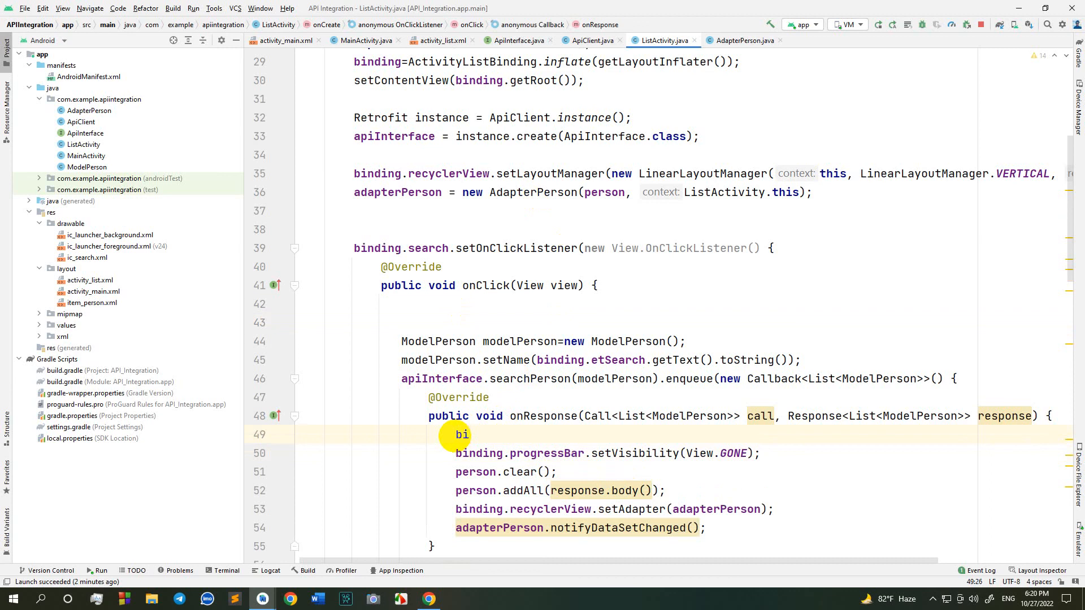
{"action": "type", "text": "nding."}
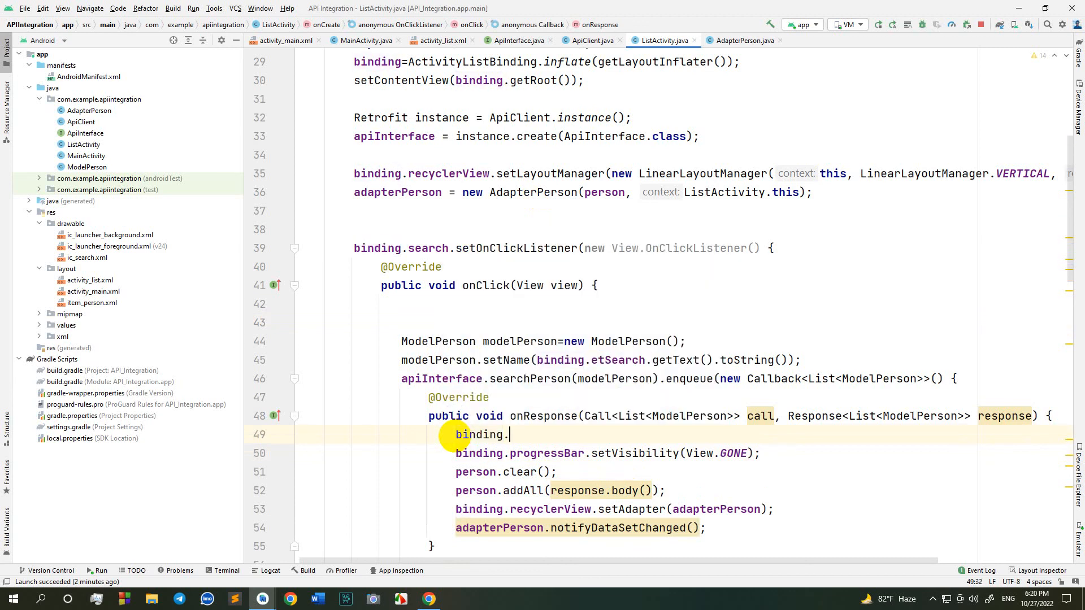
{"action": "type", "text": "seeAll.setVisibility(Go);"}
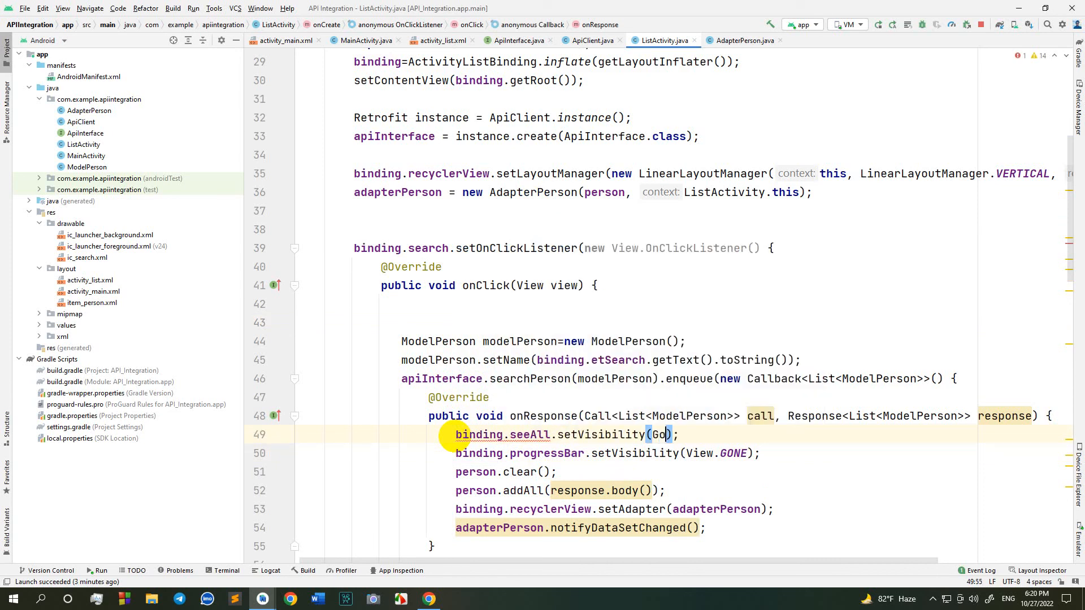
{"action": "type", "text": "View.GONE"}
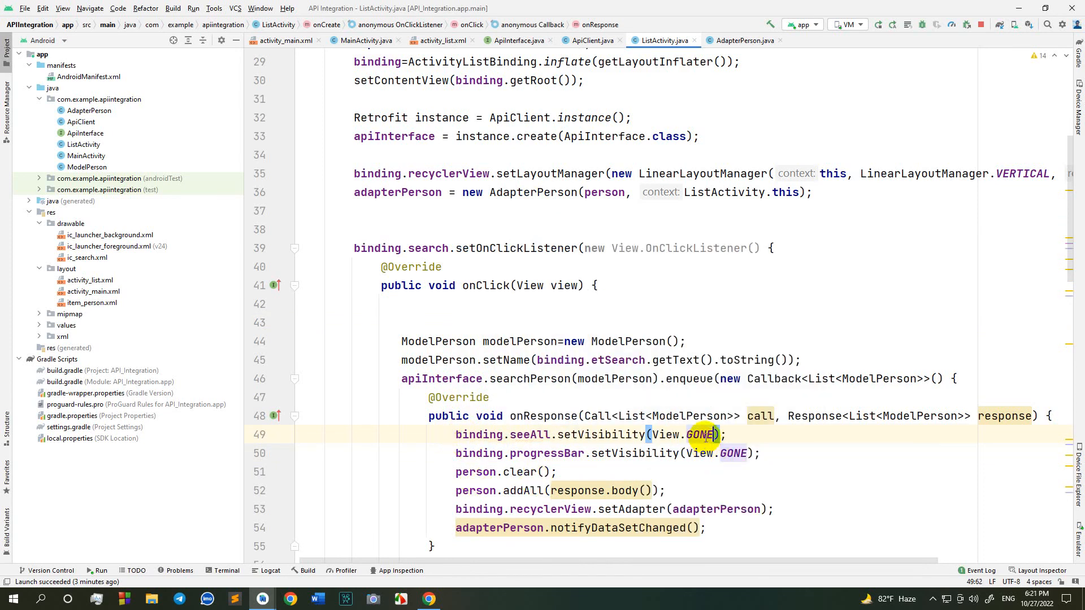
{"action": "type", "text": "Vi"}
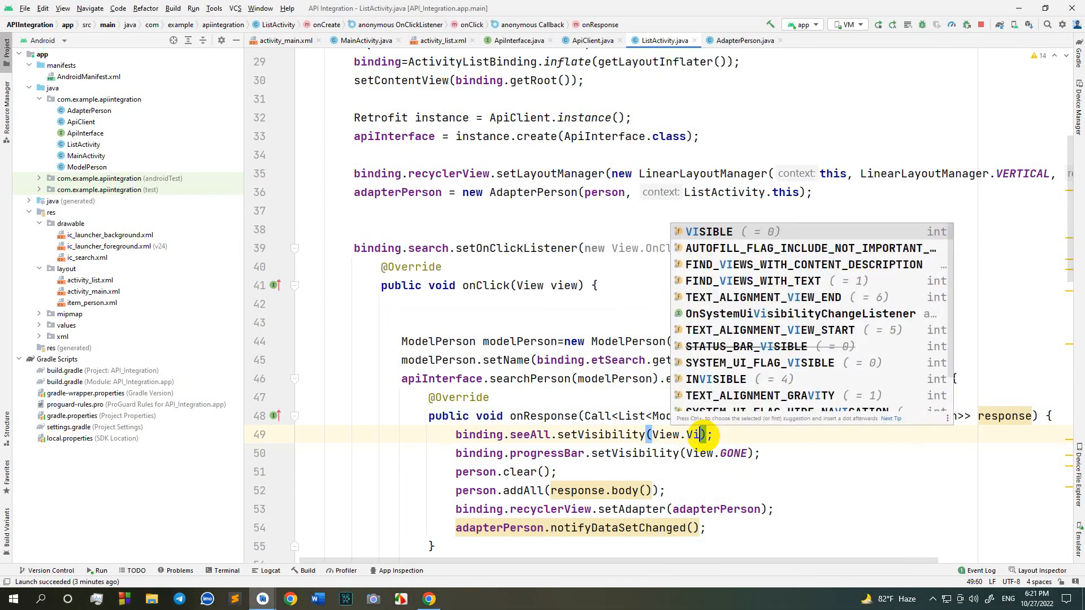
{"action": "key", "text": "Enter"}
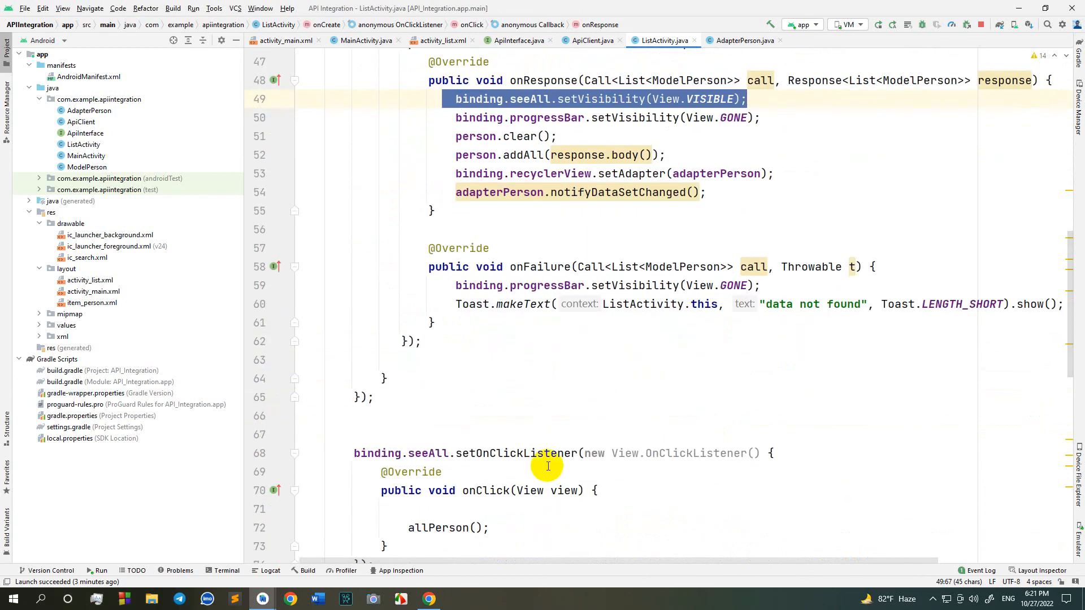
- In the seeAll onClick, add binding.seeAll.setVisibility(View.GONE)
{"action": "type", "text": "binding.seeAll.setVisibility(View.VISIBLE);"}
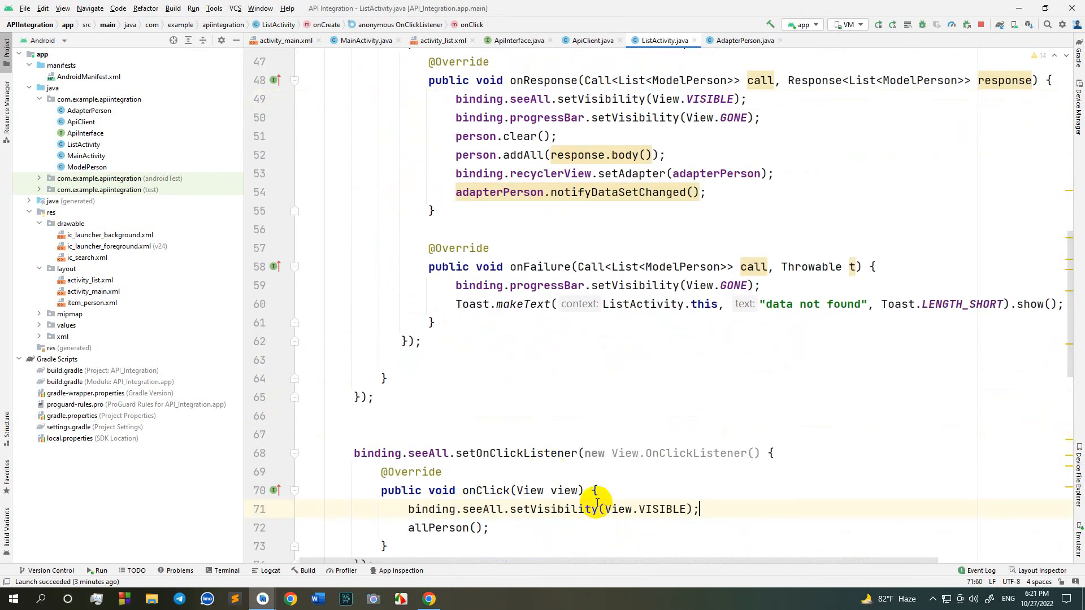
{"action": "double_click", "coordinate": [661, 510]}
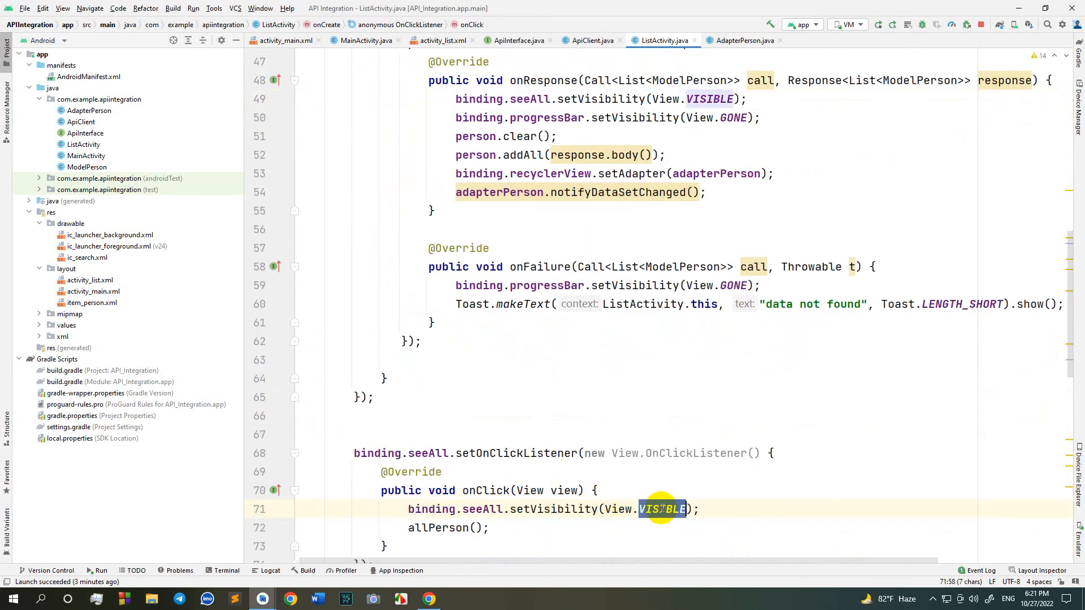
{"action": "type", "text": "GONE"}
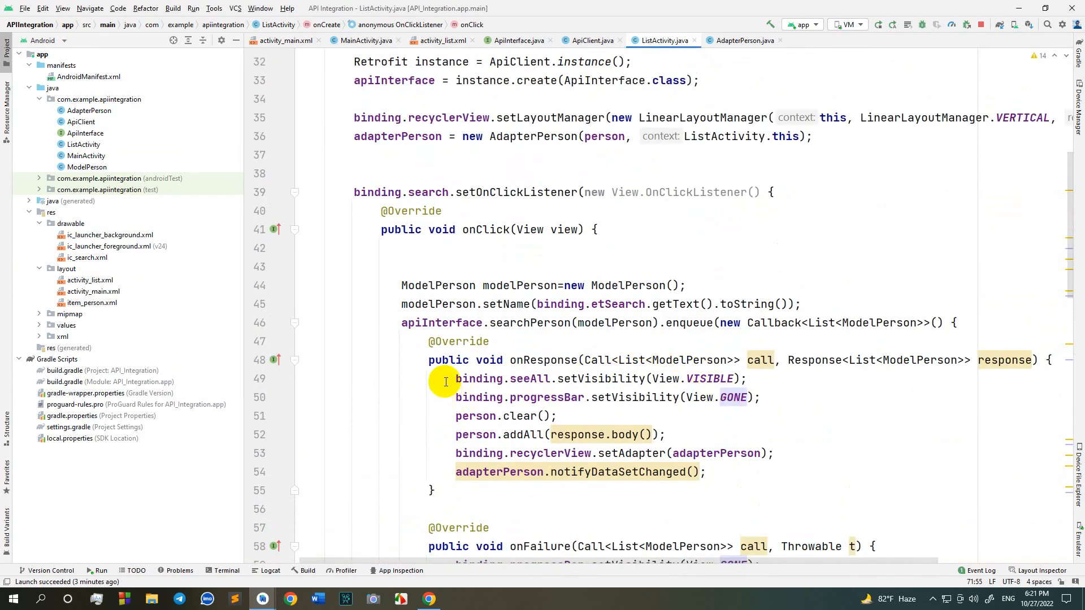
{"action": "left_click", "coordinate": [416, 248]}
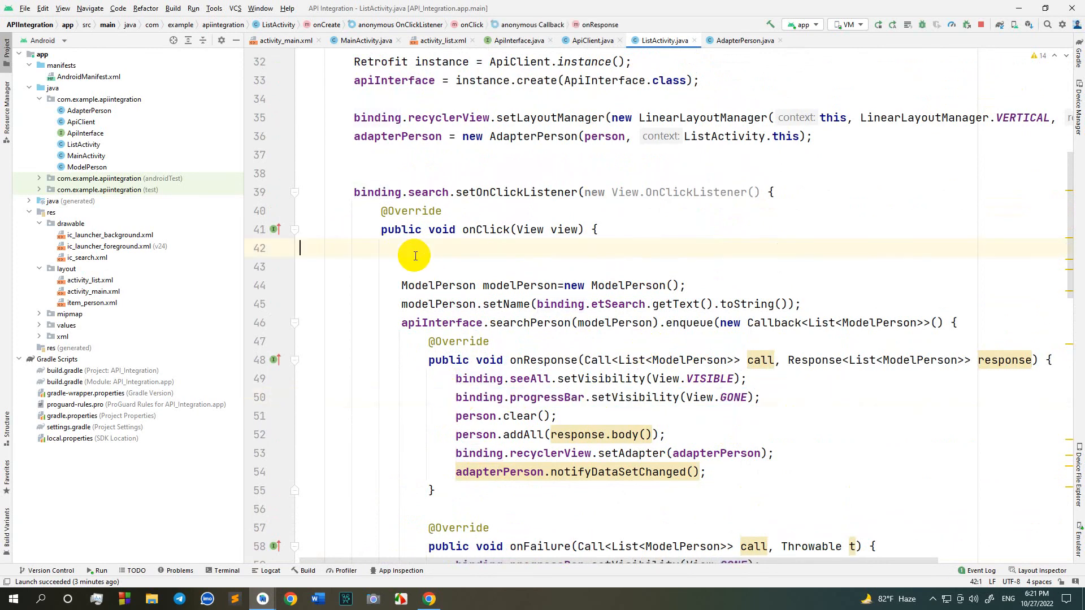
- Show the progress bar at search start, search fahad, and use See All to restore the list
{"action": "type", "text": "binding.progressBar.setVisibility(View.VISIBLE);"}
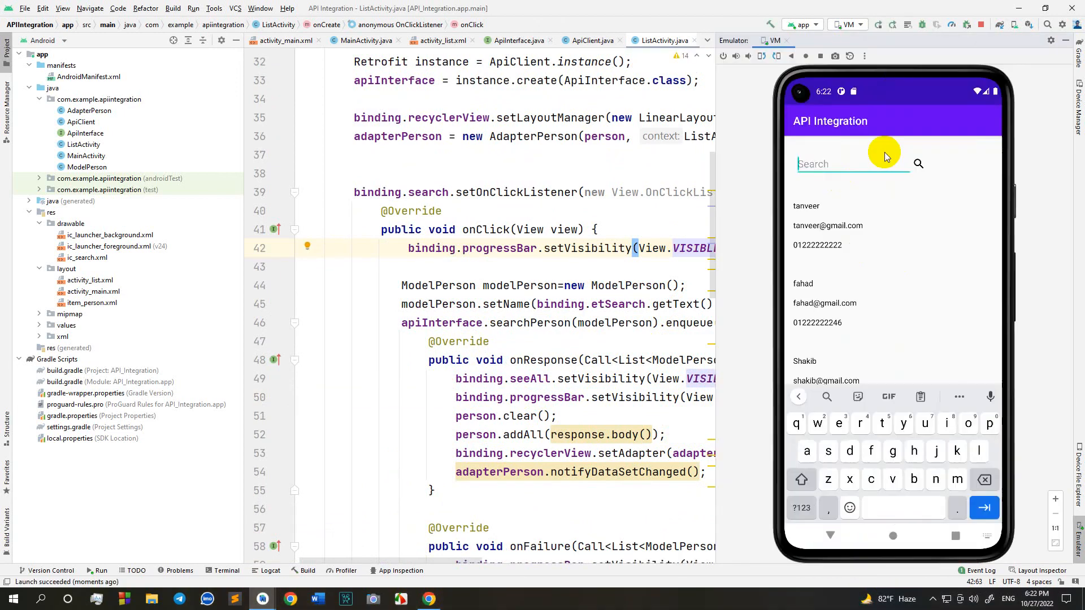
{"action": "type", "text": "fahad"}
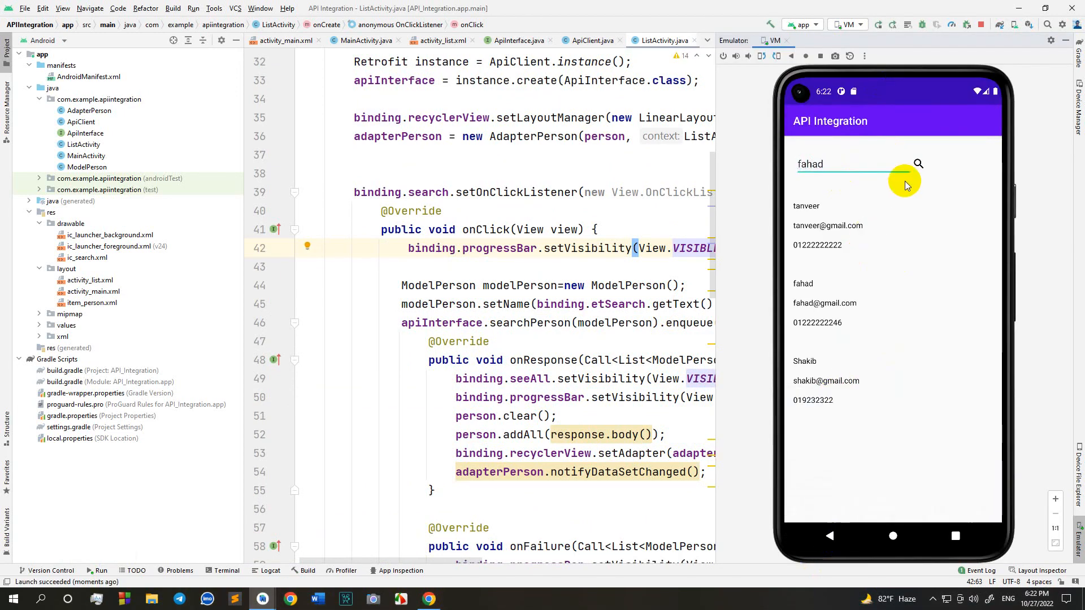
{"action": "left_click", "coordinate": [918, 164]}
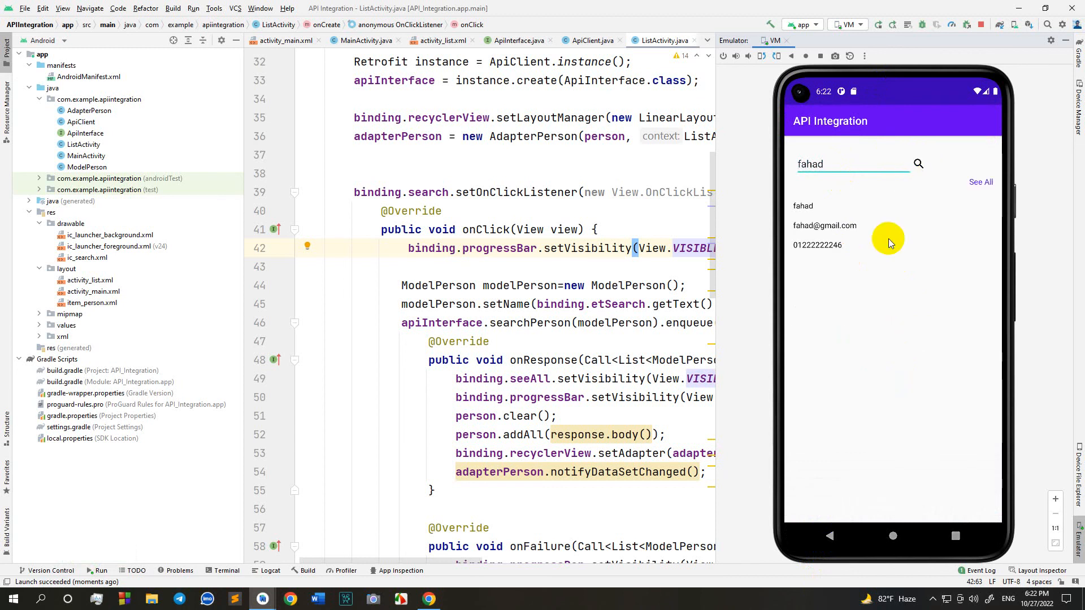
{"action": "left_click", "coordinate": [981, 182]}
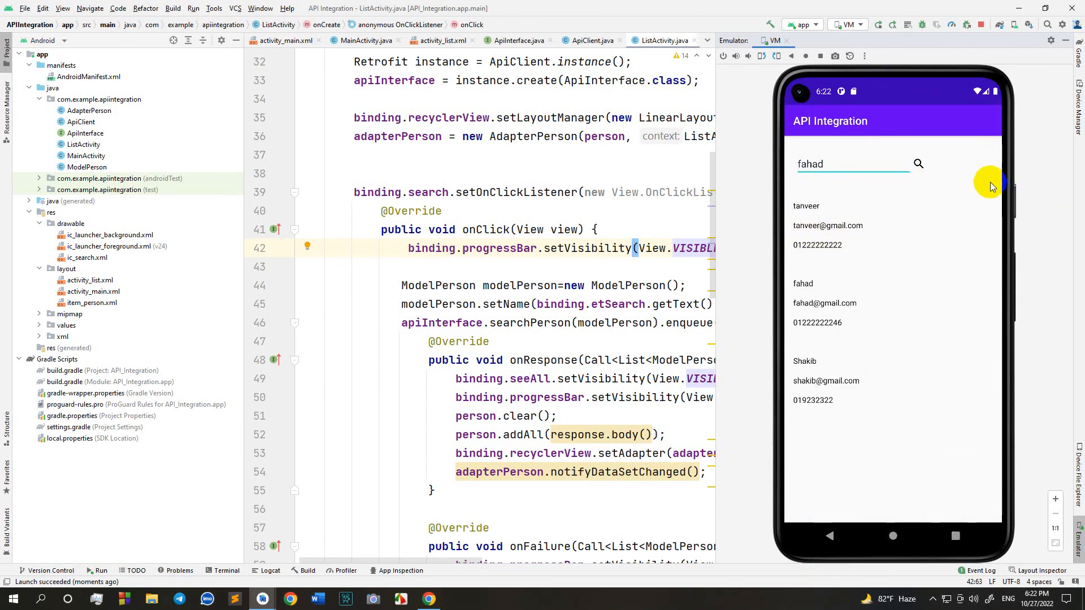
{"action": "mouse_move", "coordinate": [991, 185]}
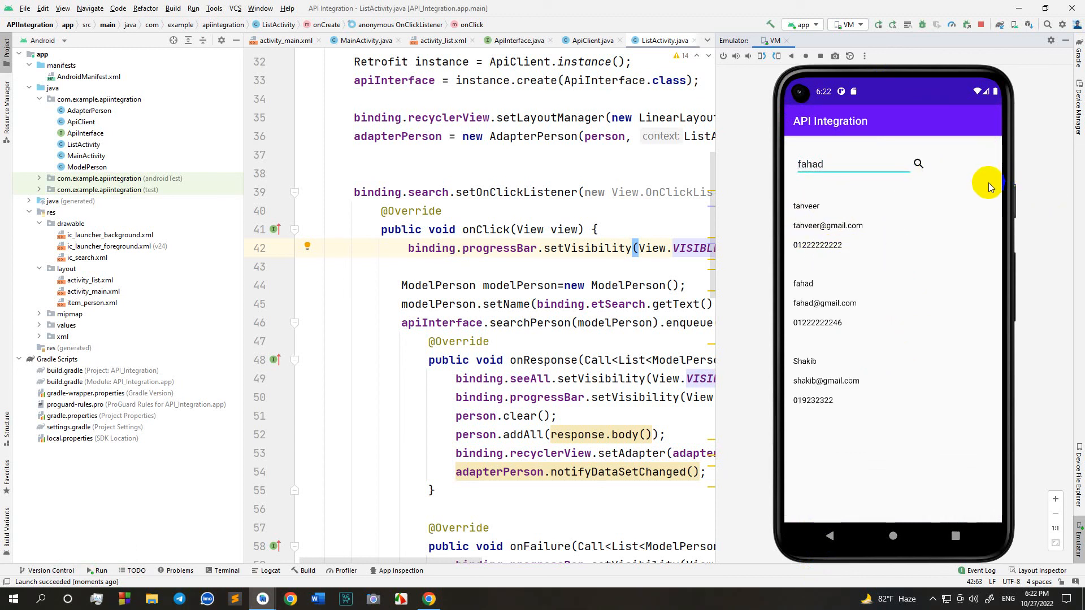
{"action": "mouse_move", "coordinate": [846, 190]}
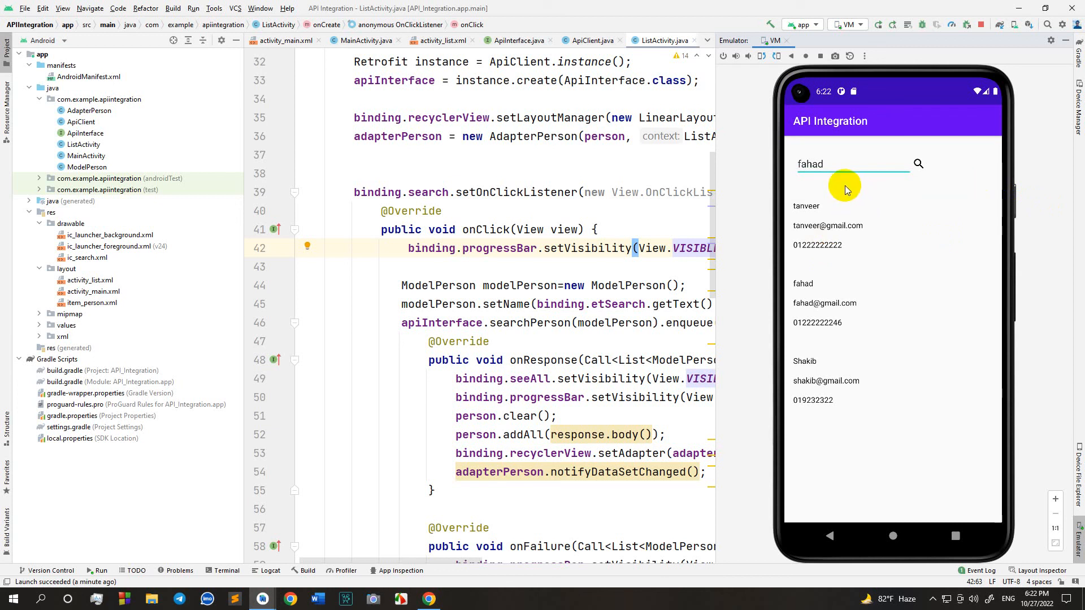